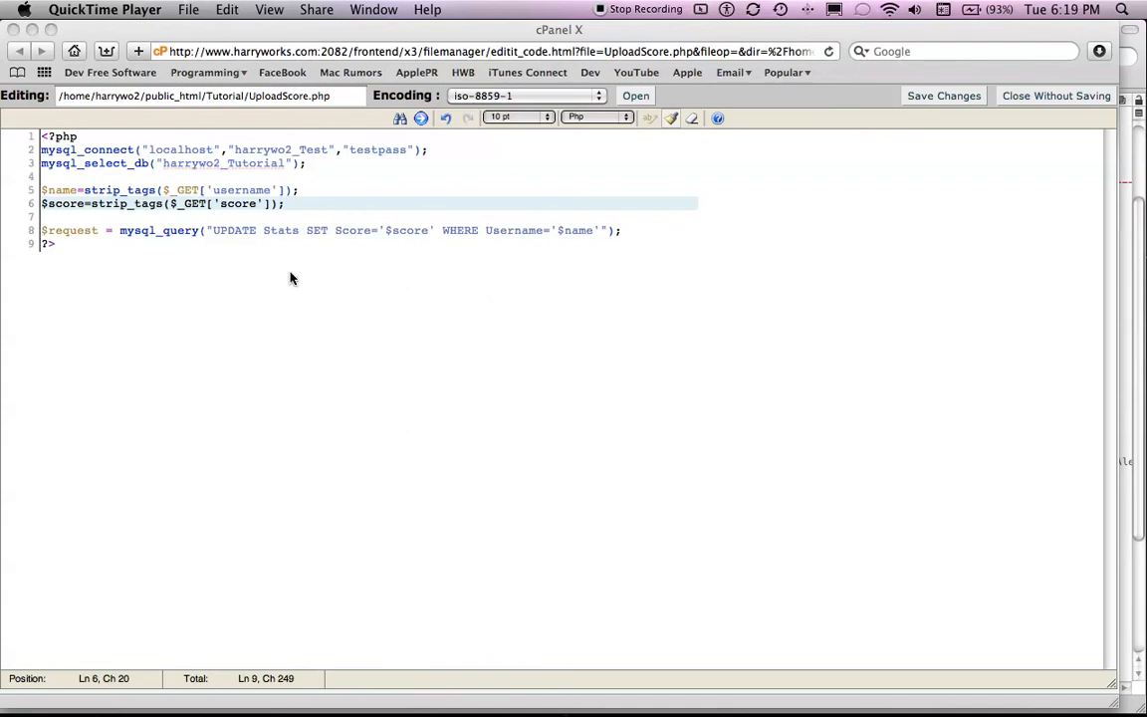
{"action": "mouse_move", "coordinate": [325, 279]}
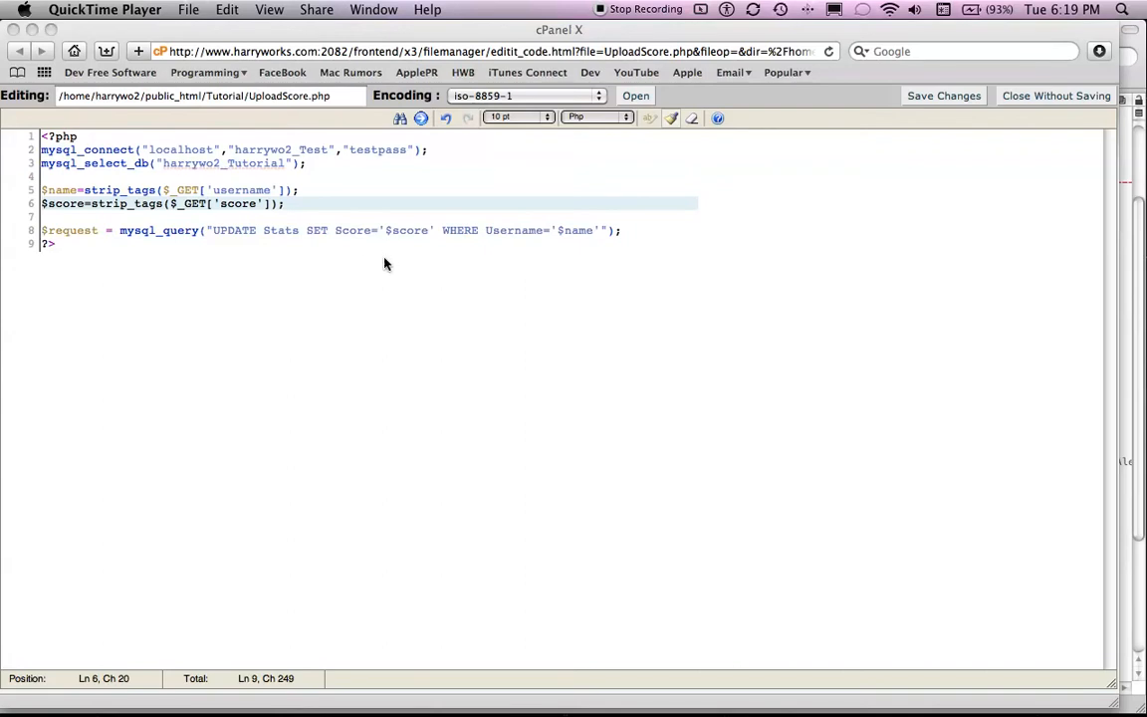
{"action": "mouse_move", "coordinate": [388, 259]}
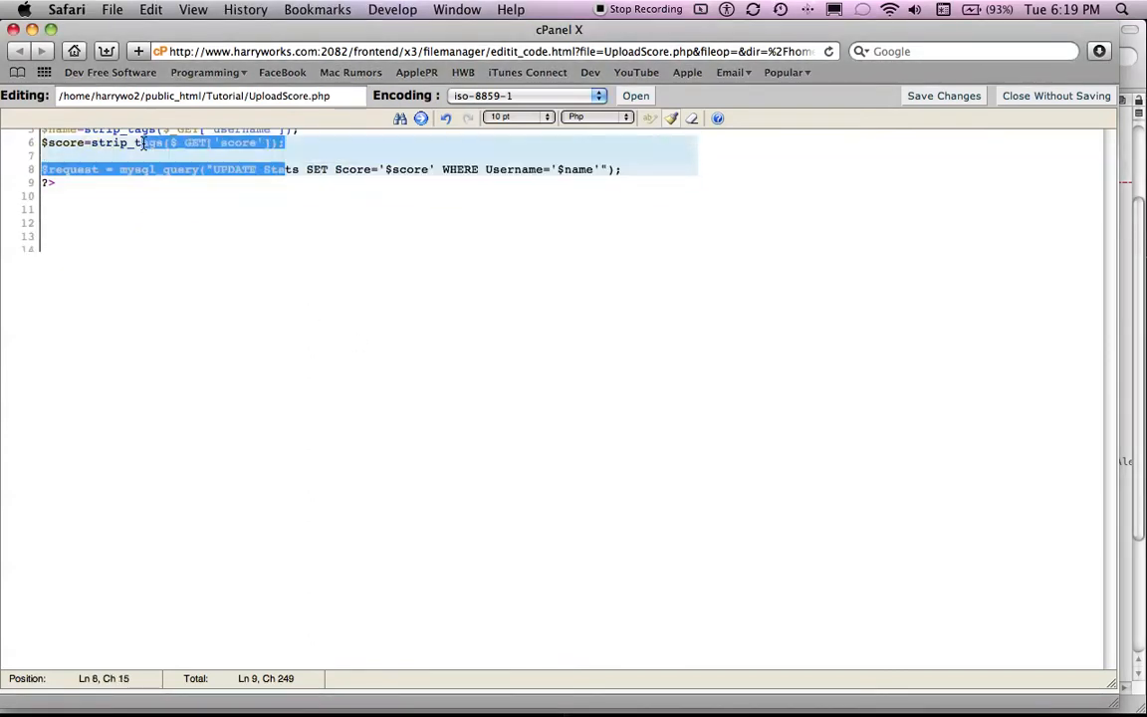
Switch to Xcode and open HighScoreUploaderTestViewController.h, which declares score and UploadScore.
{"action": "left_click", "coordinate": [142, 176]}
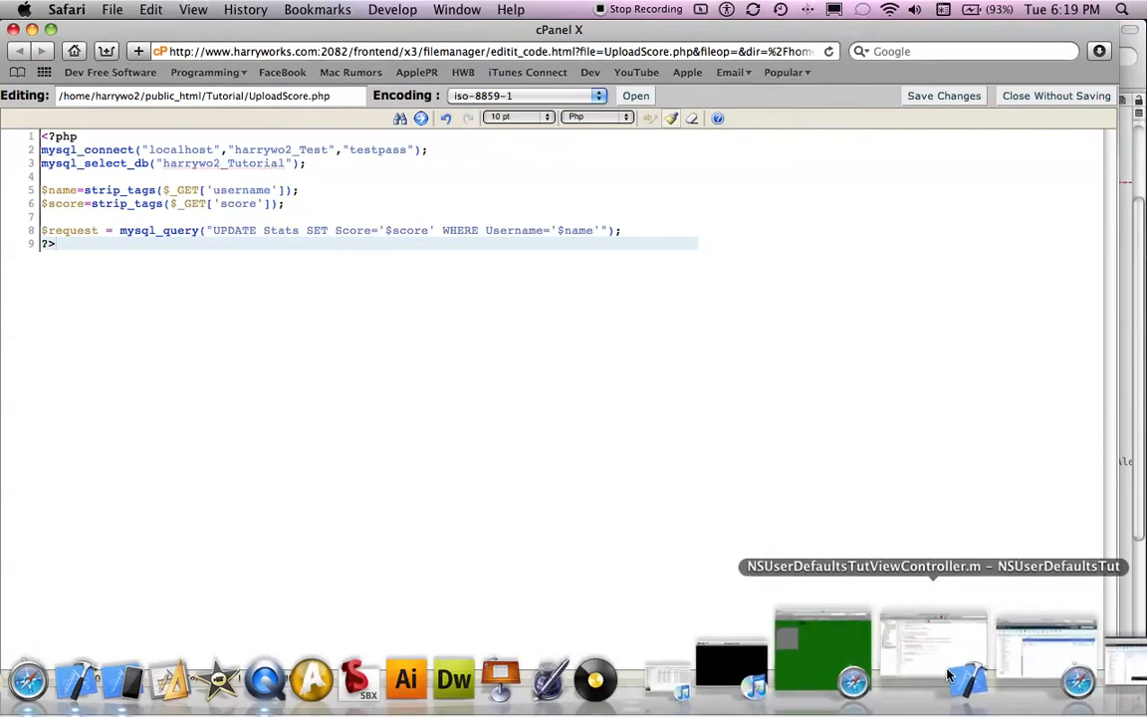
{"action": "mouse_move", "coordinate": [901, 681]}
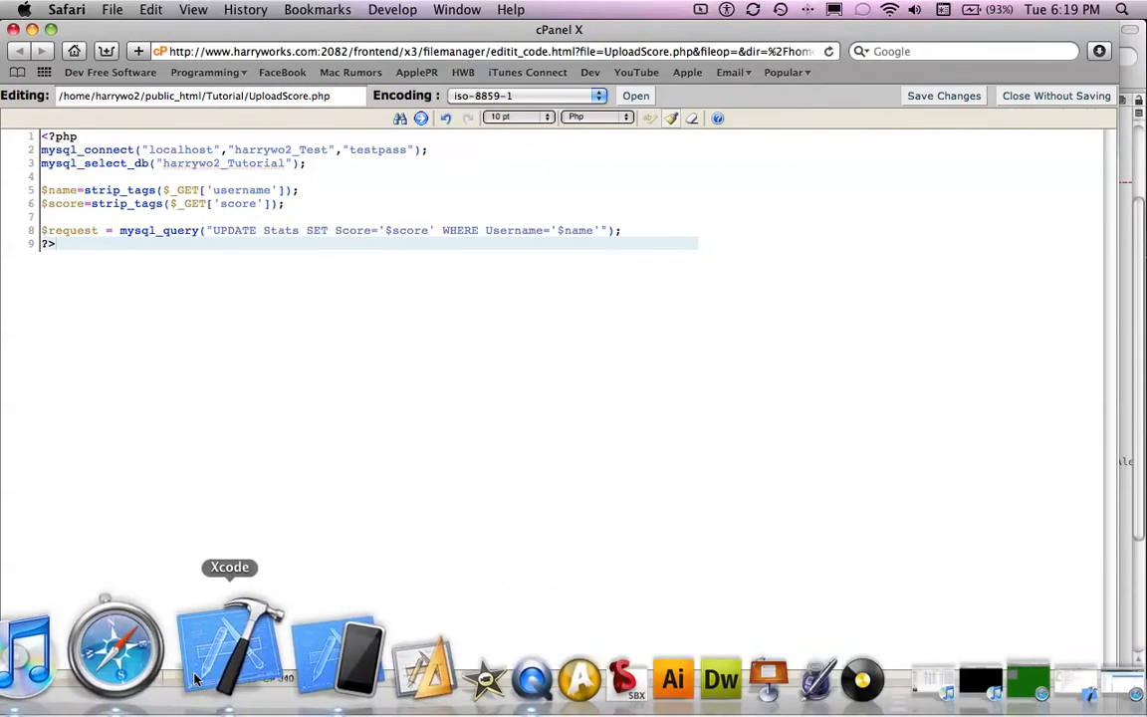
{"action": "left_click", "coordinate": [226, 647]}
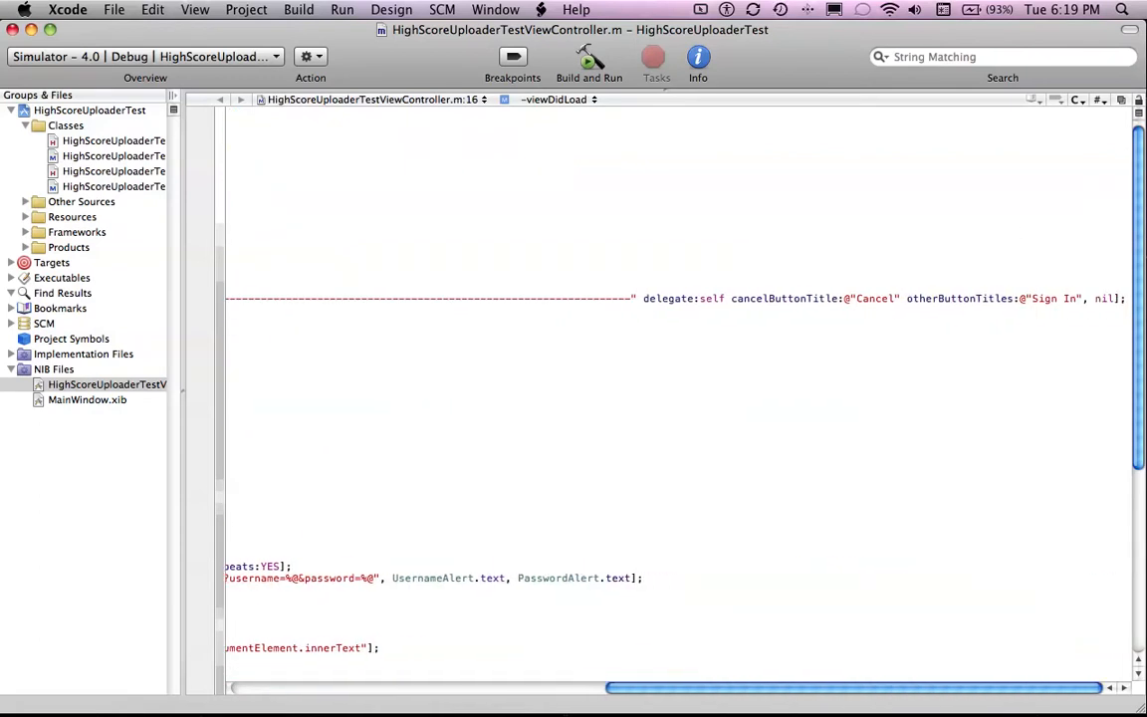
{"action": "double_click", "coordinate": [1068, 298]}
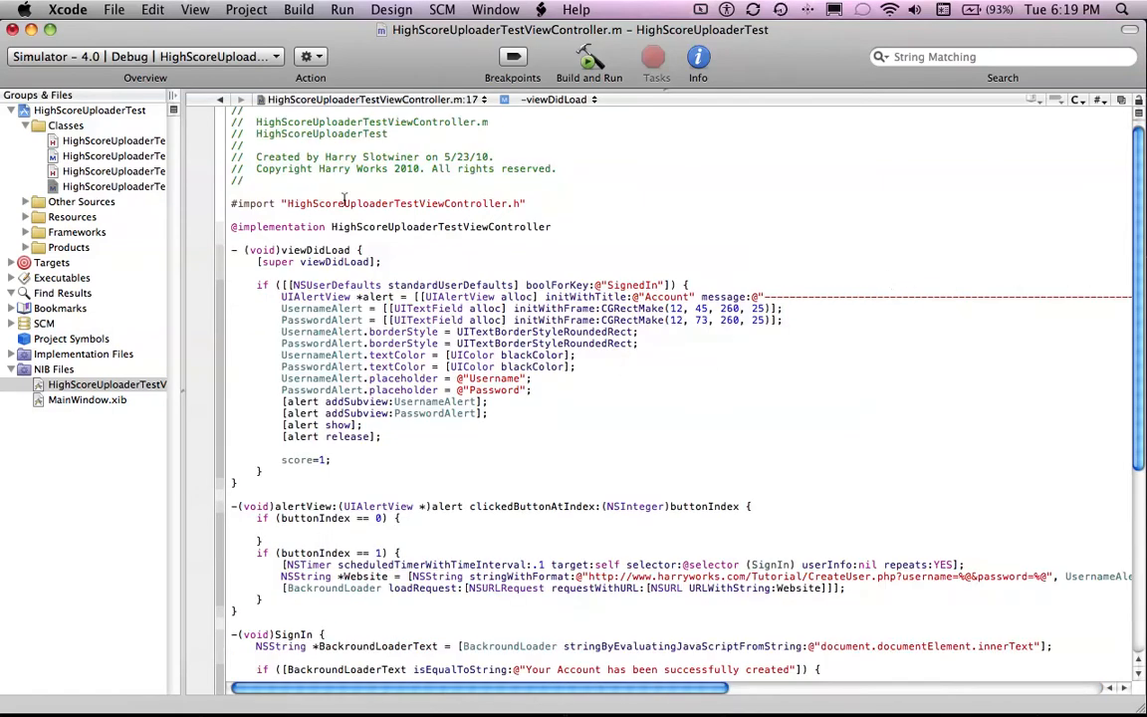
{"action": "mouse_move", "coordinate": [365, 588]}
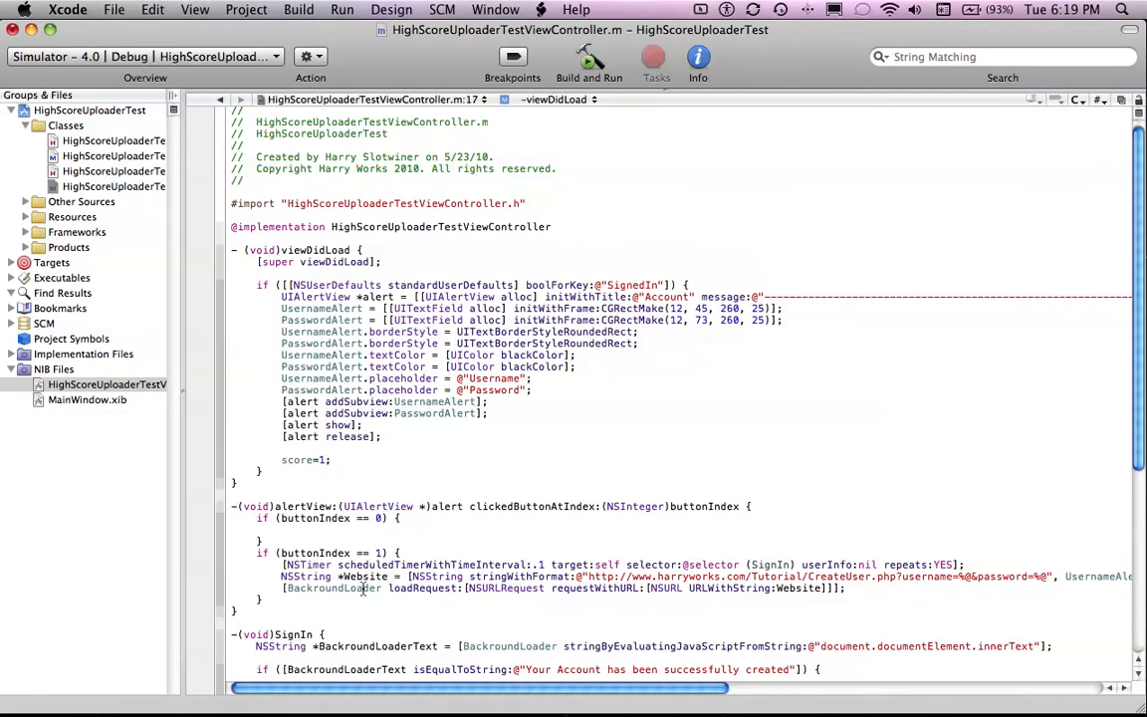
{"action": "scroll", "scroll_direction": "down", "scroll_amount": 3}
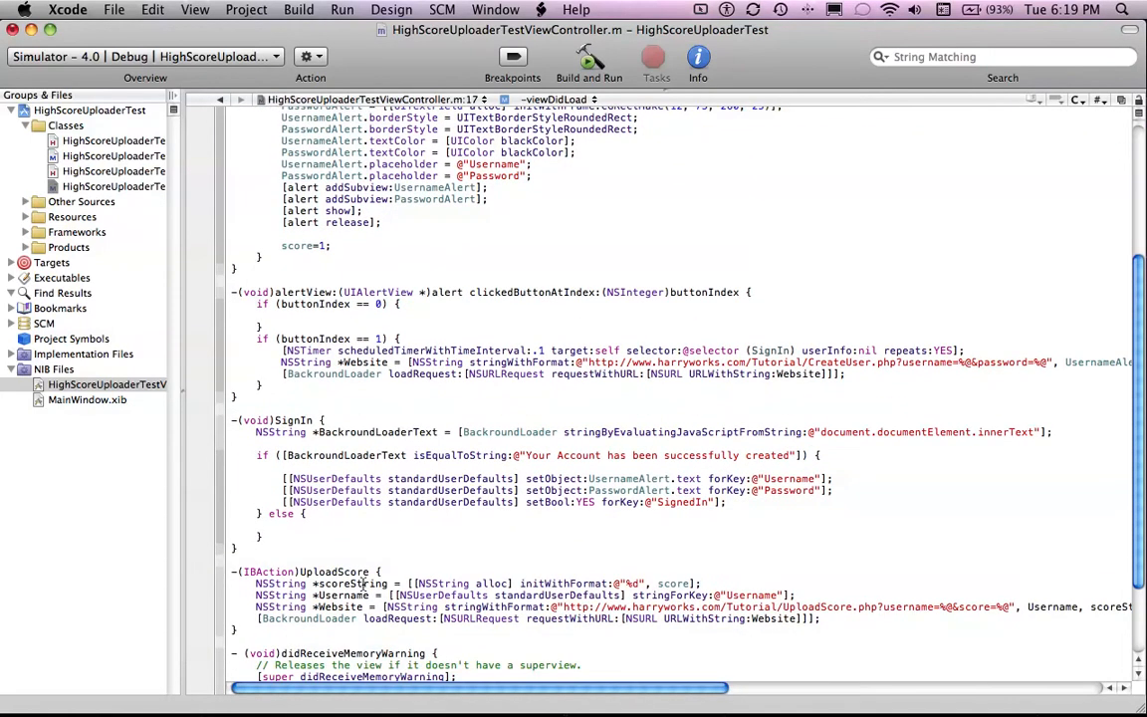
{"action": "scroll", "scroll_direction": "down", "scroll_amount": 3}
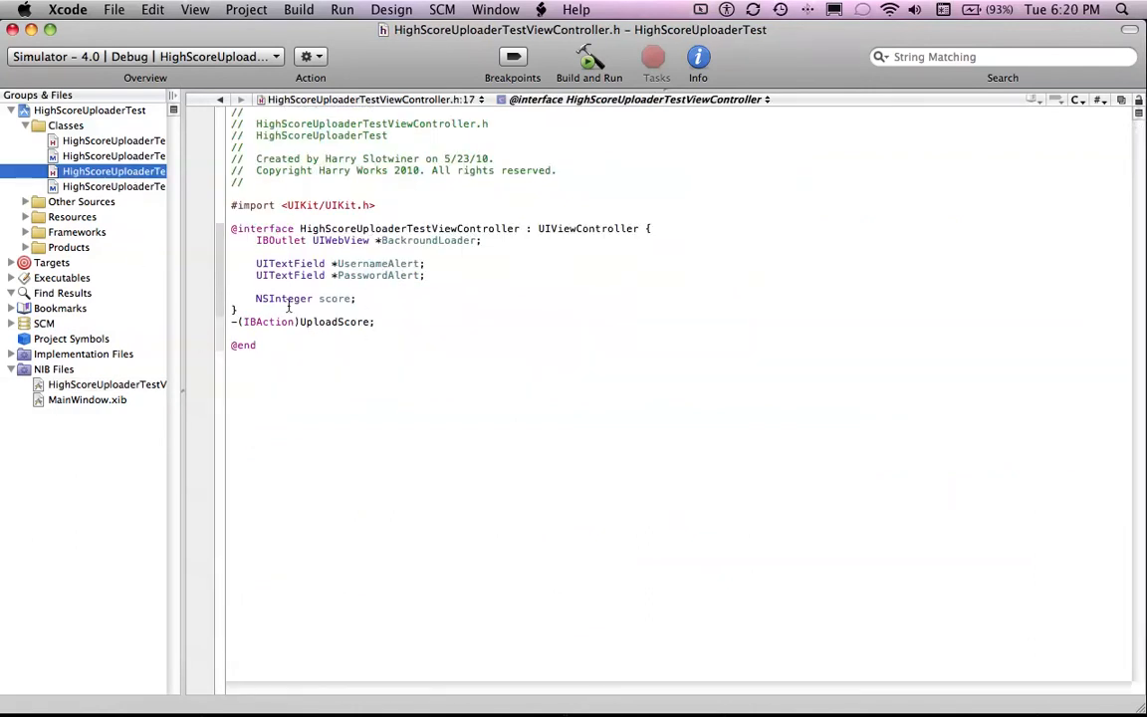
Highlight the score variable declaration in the view controller header.
{"action": "double_click", "coordinate": [334, 297]}
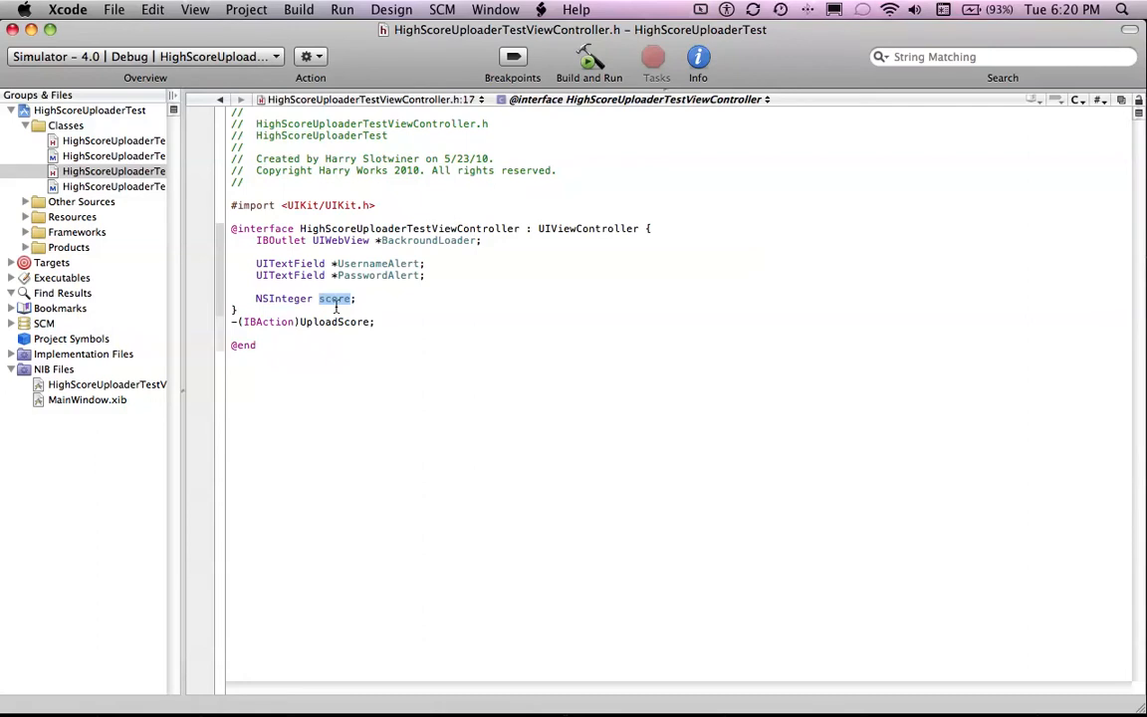
{"action": "mouse_move", "coordinate": [285, 282]}
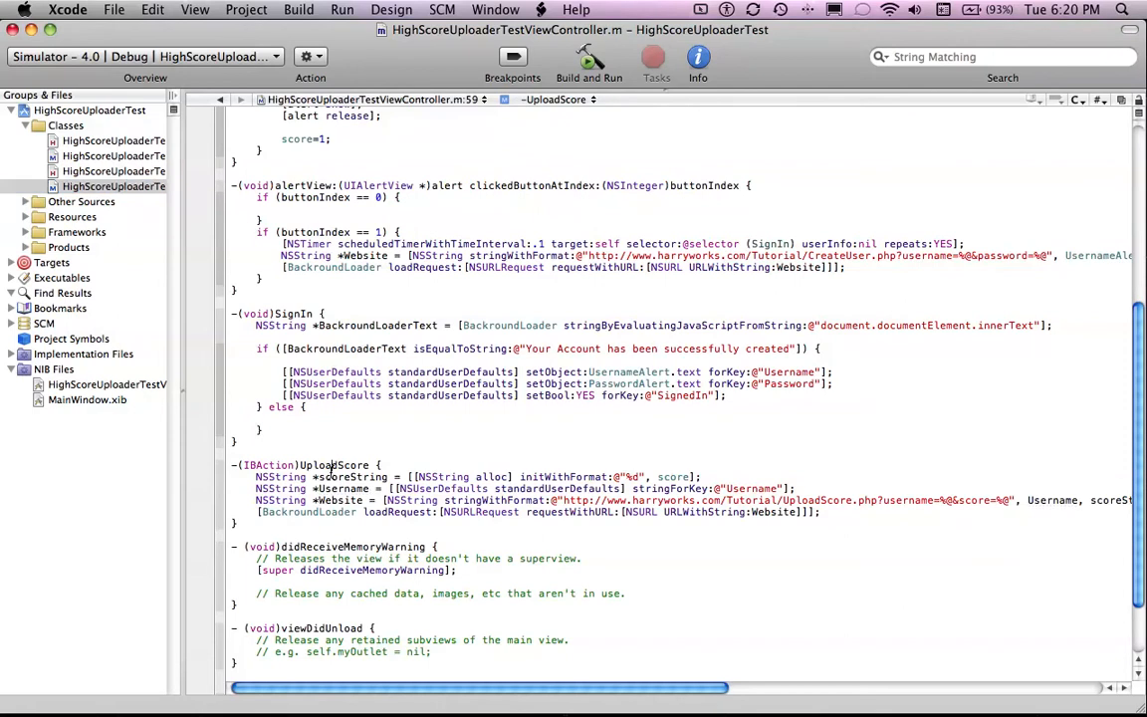
Walk through the UploadScore and SignIn code, selecting lines such as the saved Username fetch.
{"action": "scroll", "scroll_direction": "down", "scroll_amount": 3}
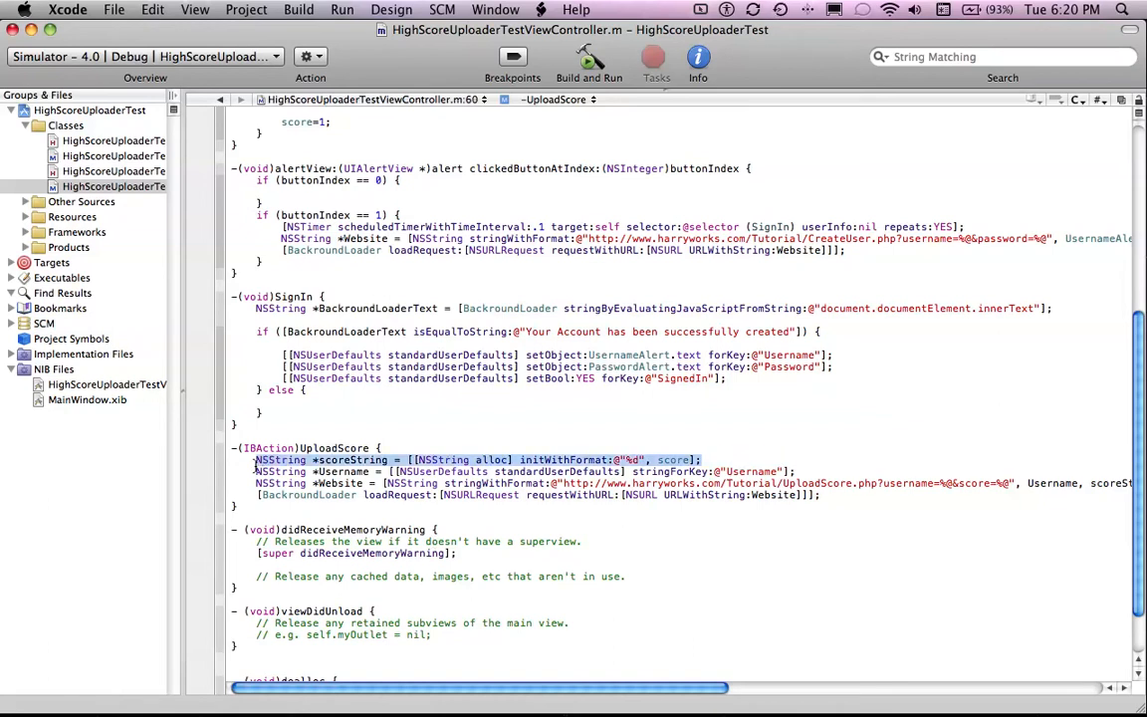
{"action": "left_click", "coordinate": [267, 460]}
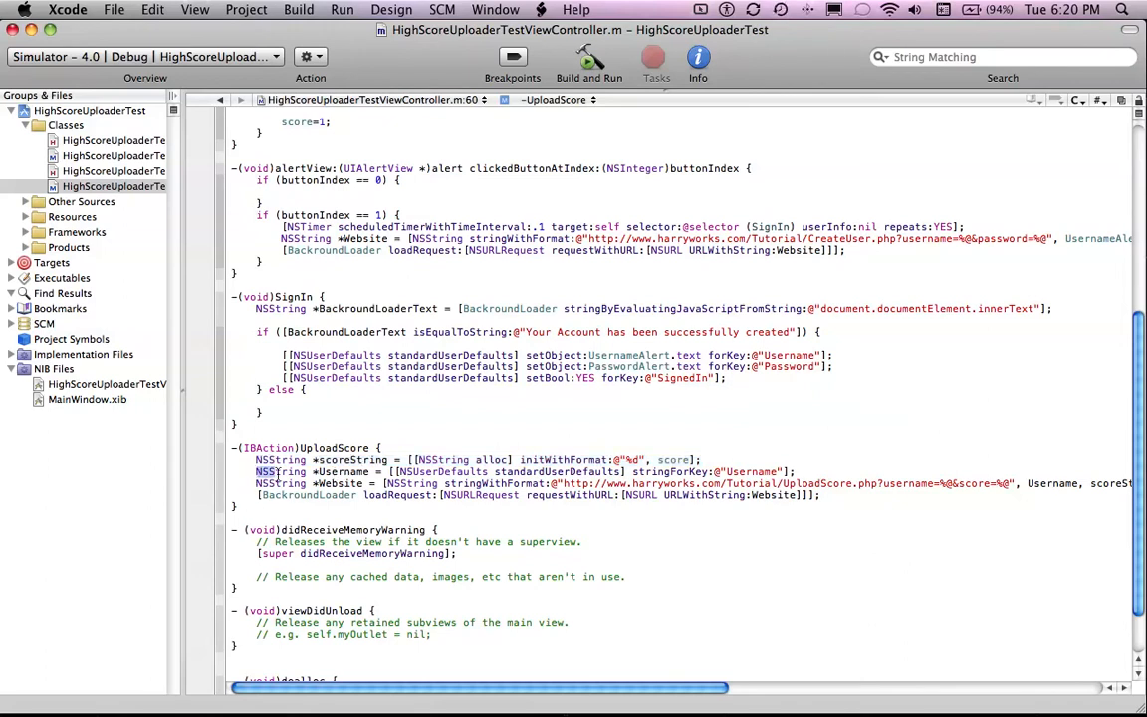
{"action": "triple_click", "coordinate": [517, 471]}
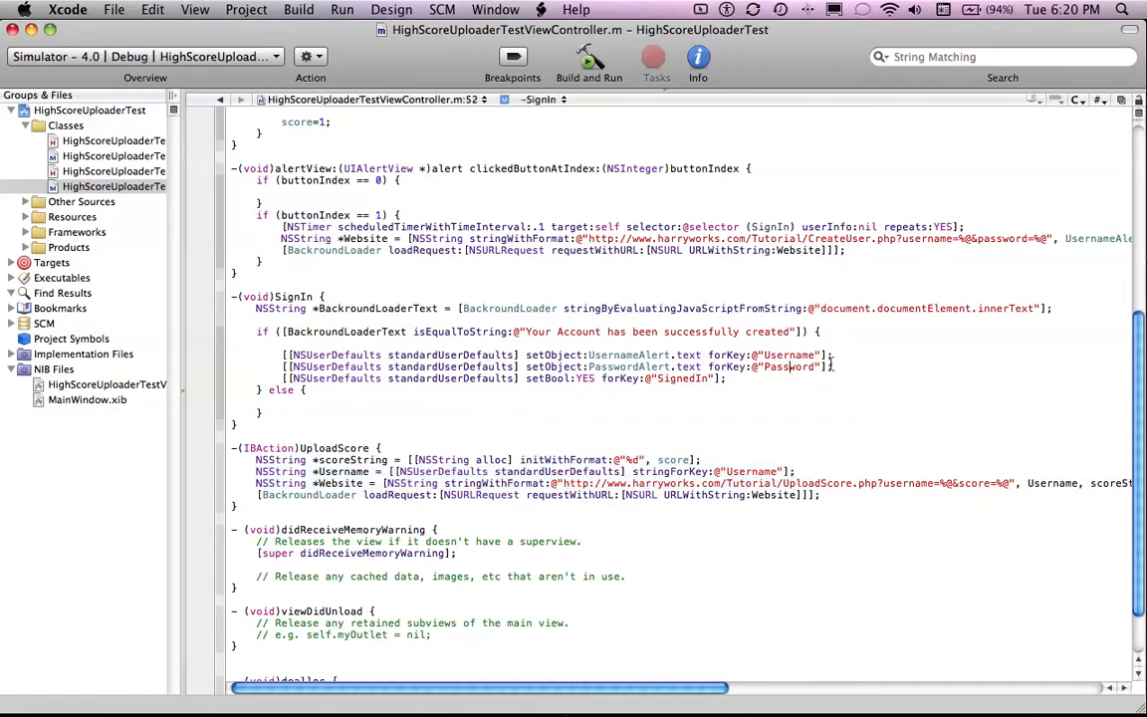
{"action": "double_click", "coordinate": [789, 354]}
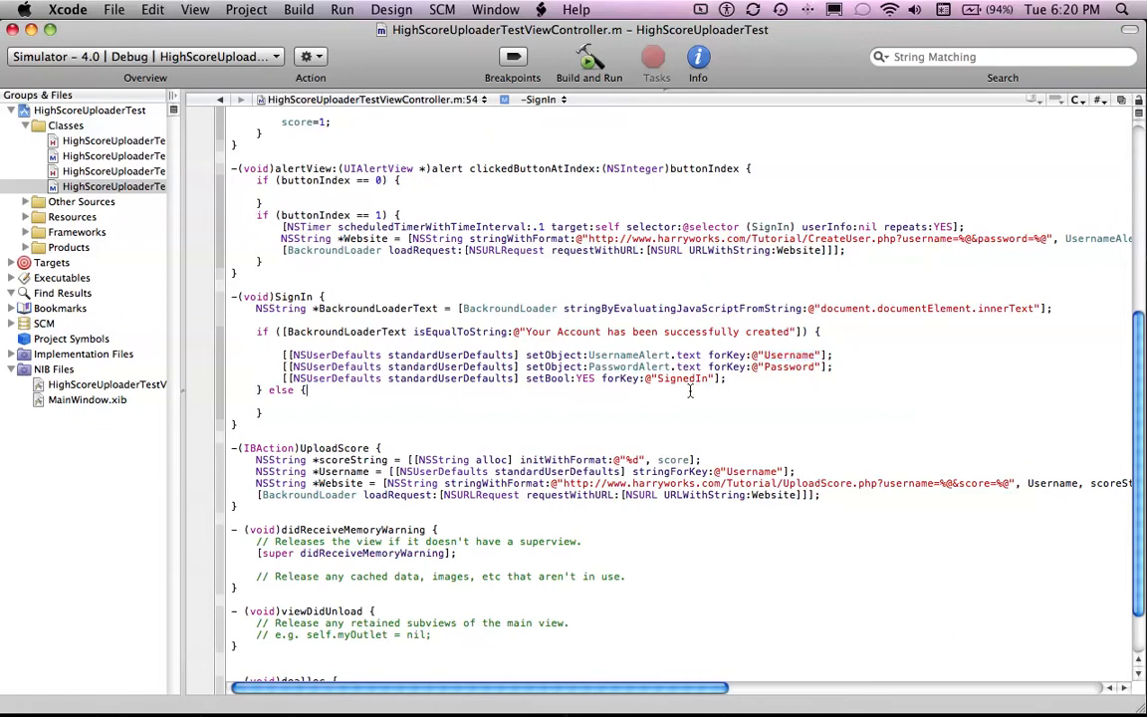
{"action": "double_click", "coordinate": [754, 471]}
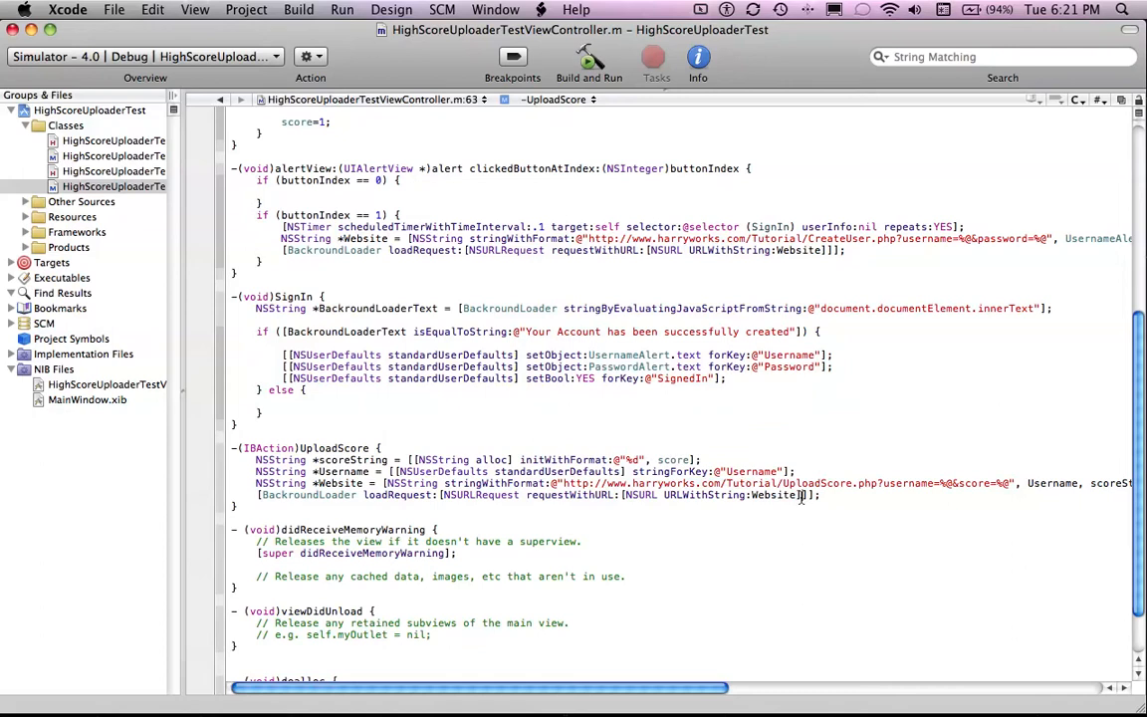
{"action": "mouse_move", "coordinate": [645, 639]}
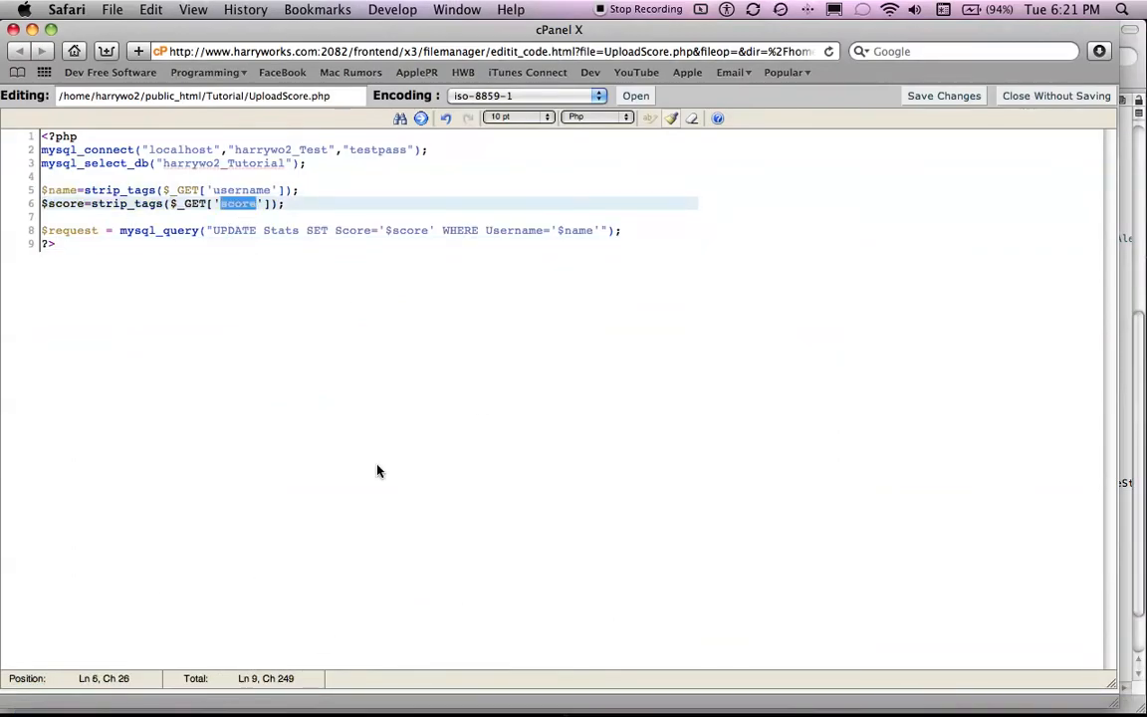
{"action": "mouse_move", "coordinate": [1126, 357]}
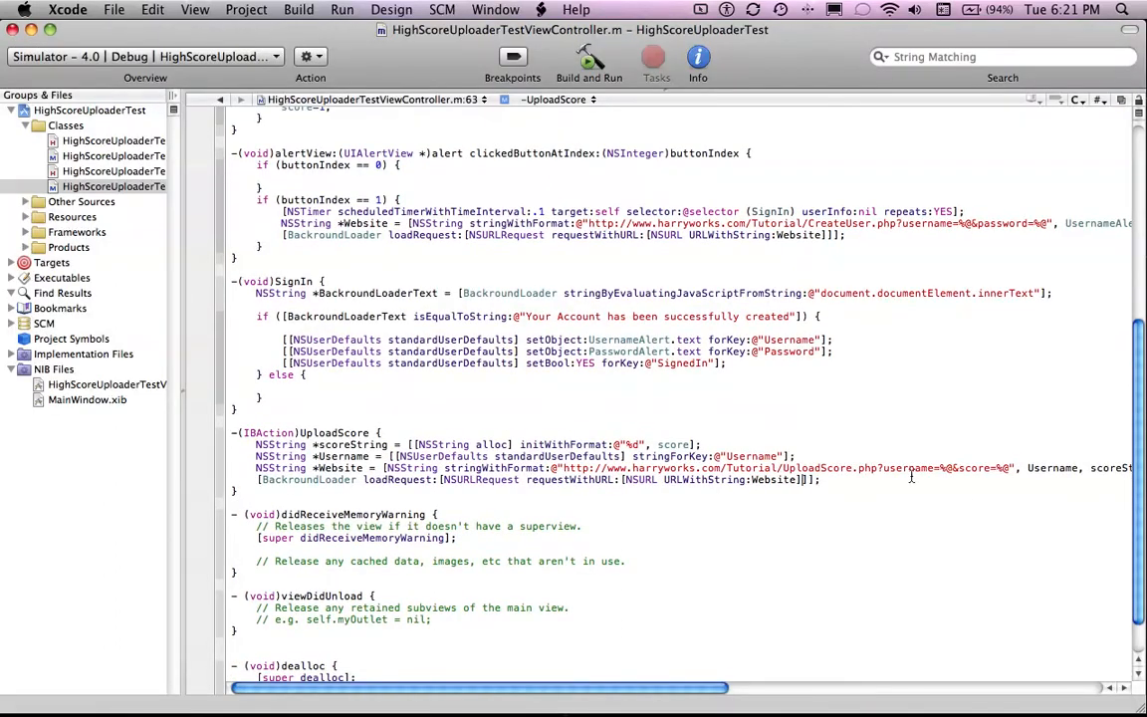
{"action": "mouse_move", "coordinate": [900, 476]}
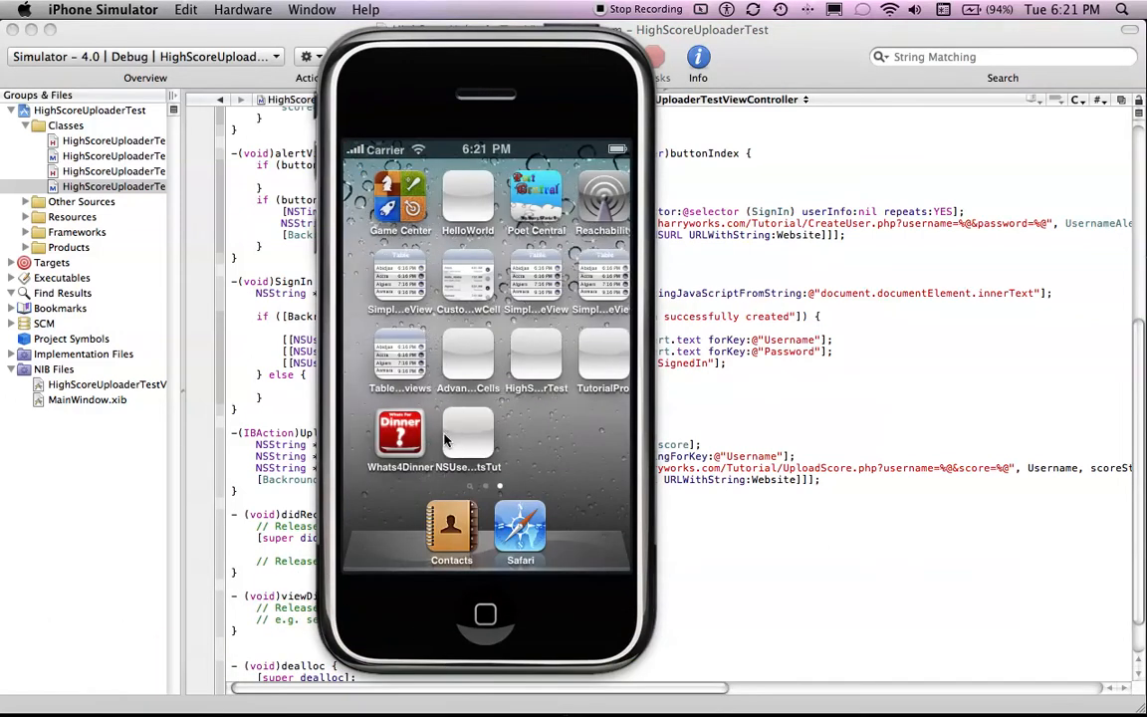
Delete the old HighScoreUploaderTest app from the simulator's home screen.
{"action": "left_click", "coordinate": [468, 433]}
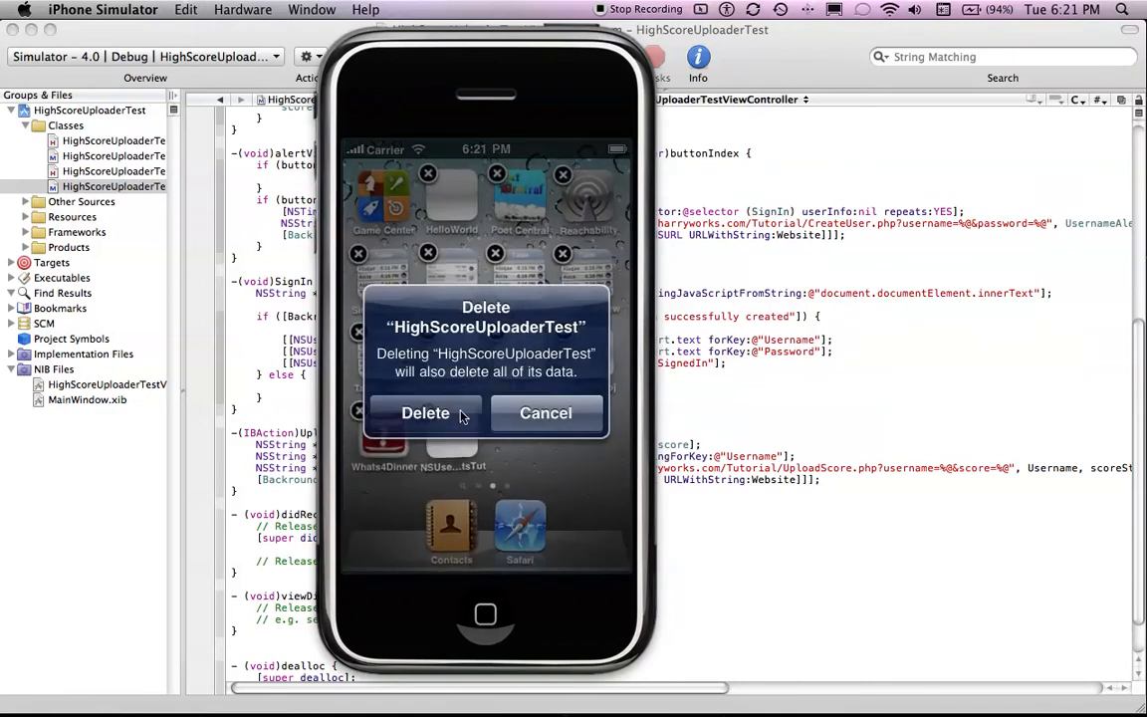
{"action": "left_click", "coordinate": [425, 413]}
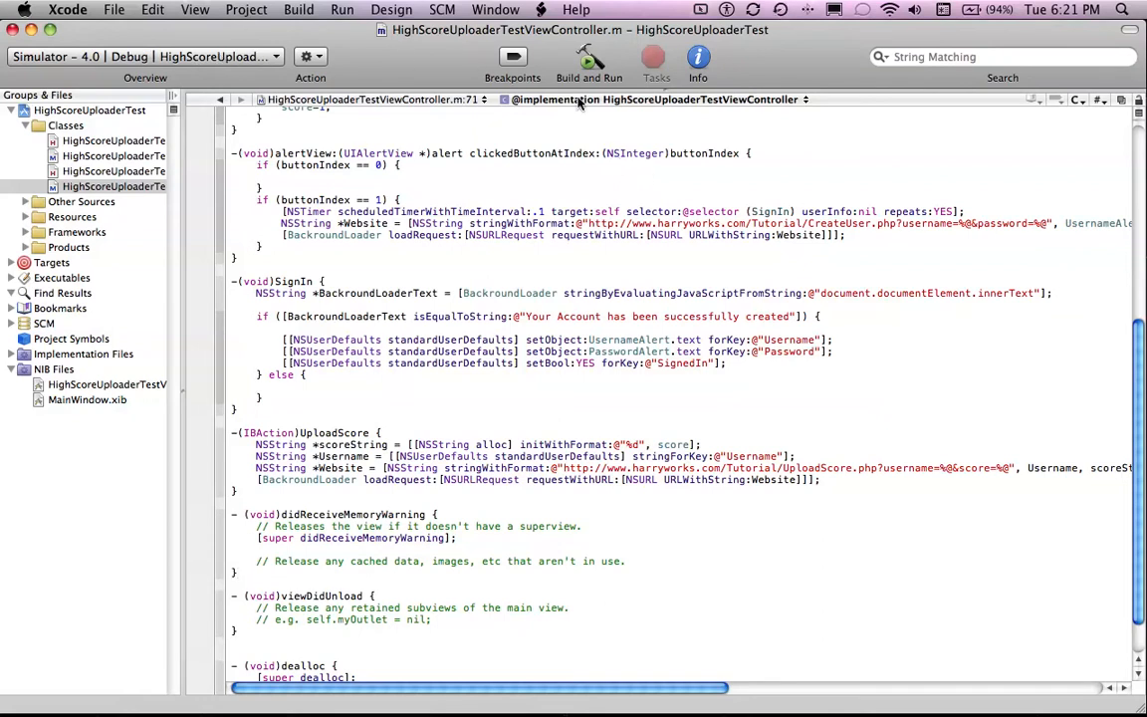
Build and run HighScoreUploaderTest so it installs in the iPhone Simulator.
{"action": "left_click", "coordinate": [590, 56]}
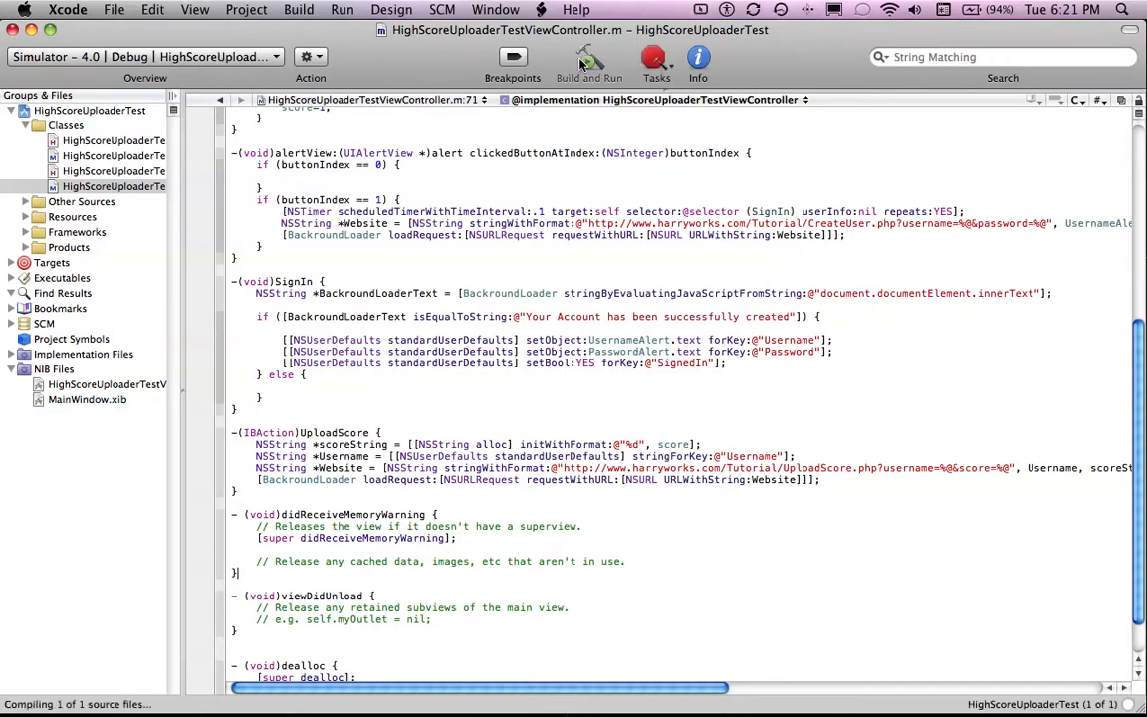
{"action": "left_click", "coordinate": [591, 58]}
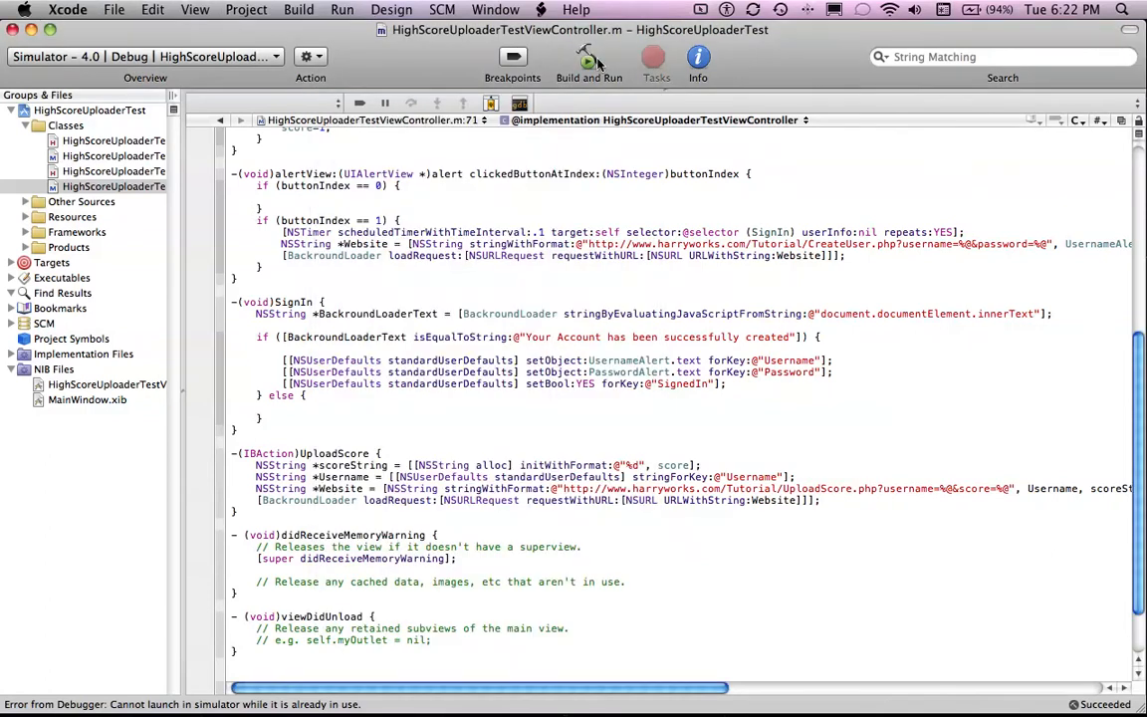
{"action": "left_click", "coordinate": [584, 57]}
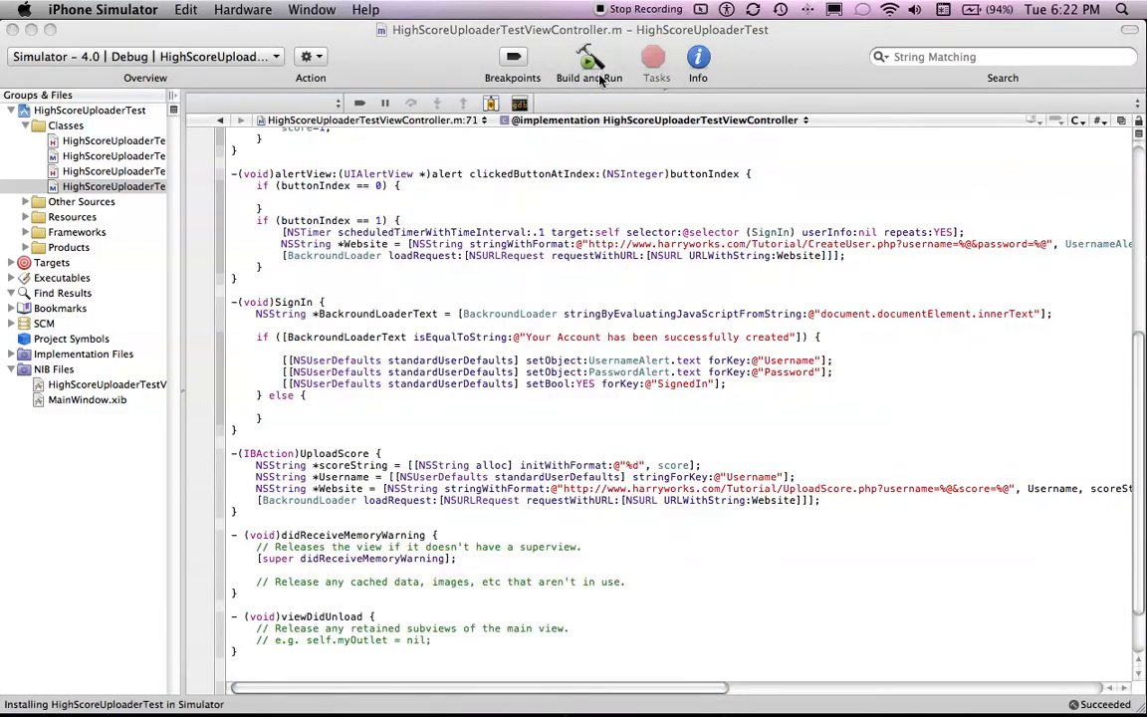
{"action": "left_click", "coordinate": [571, 56]}
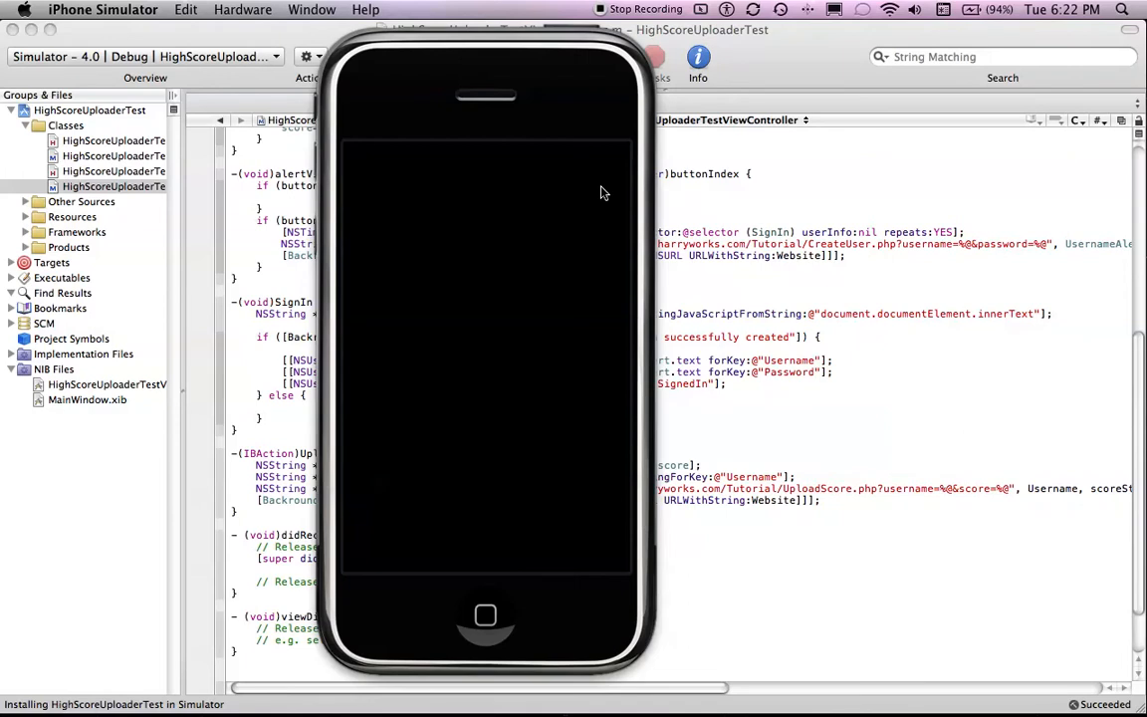
{"action": "mouse_move", "coordinate": [608, 192]}
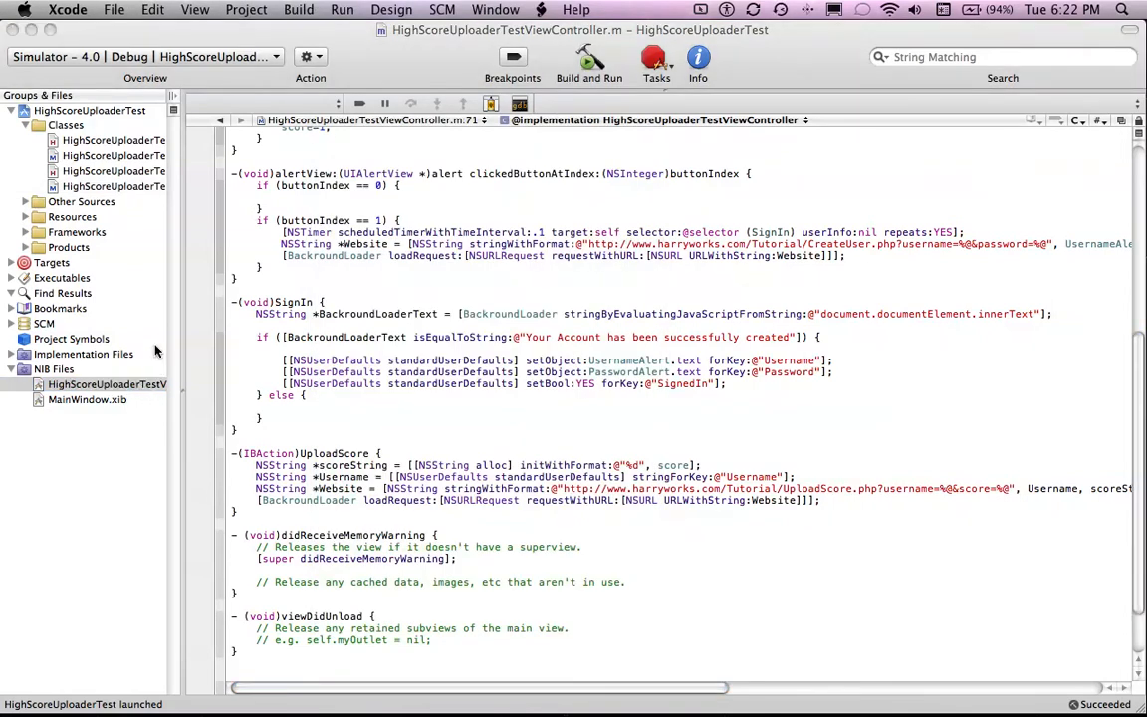
{"action": "mouse_move", "coordinate": [93, 395]}
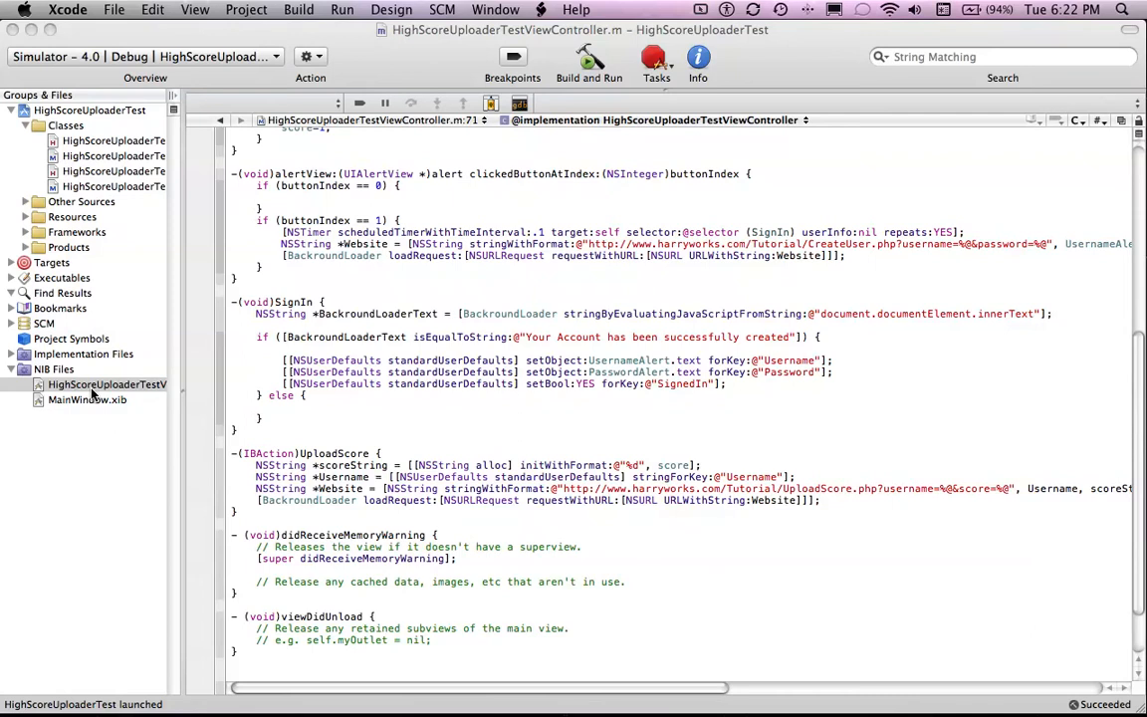
{"action": "mouse_move", "coordinate": [102, 430]}
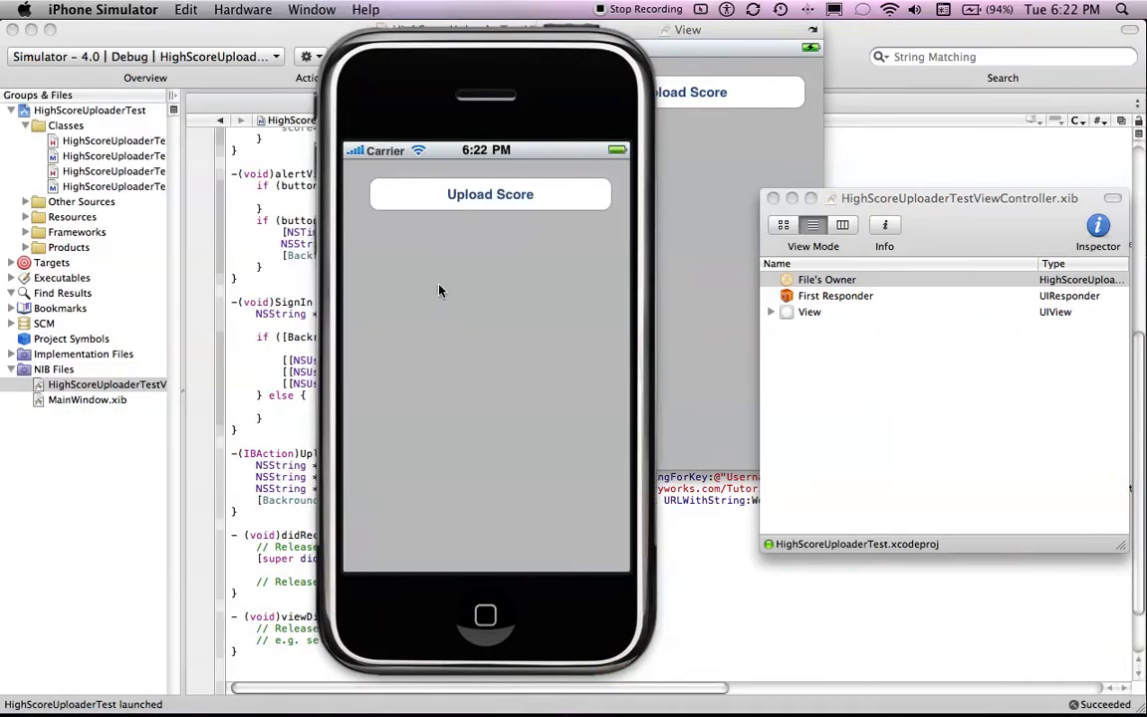
{"action": "mouse_move", "coordinate": [483, 448]}
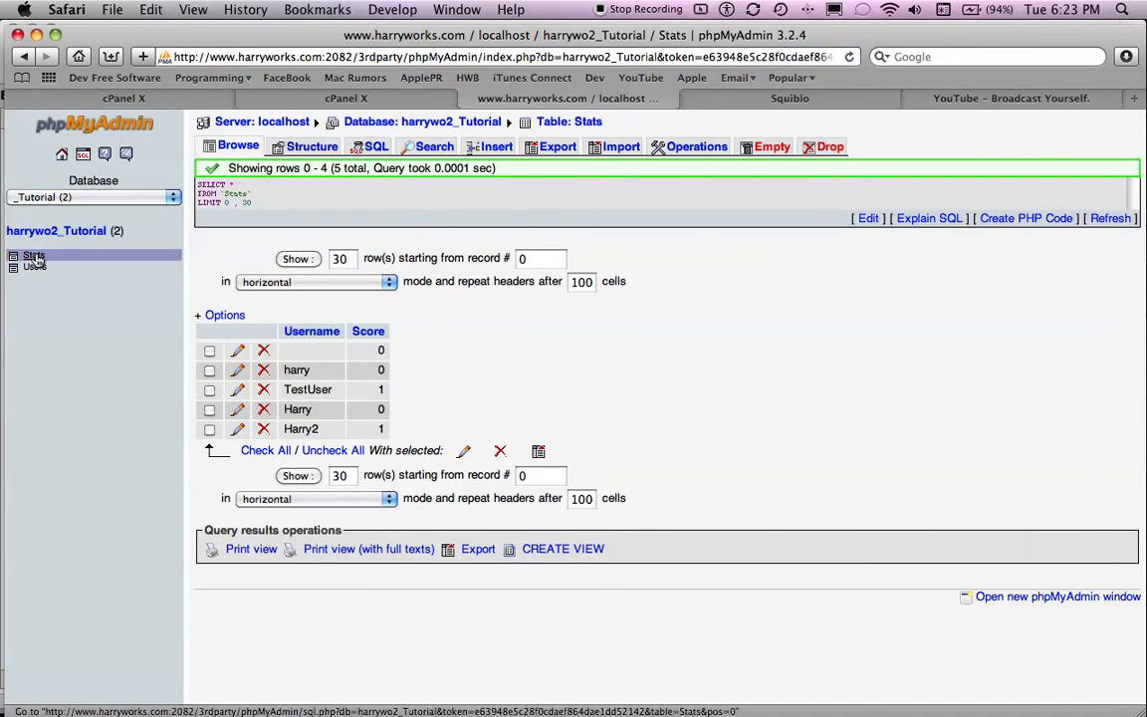
{"action": "mouse_move", "coordinate": [34, 256]}
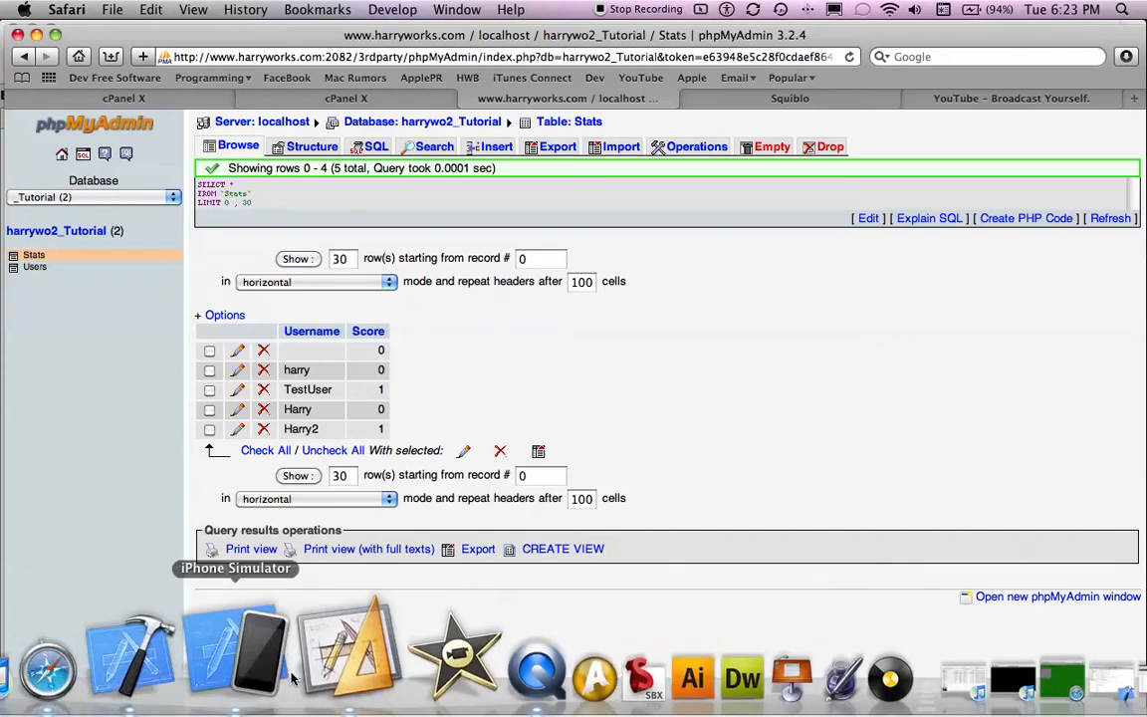
Bring the simulator forward, then return to Xcode's viewDidLoad code.
{"action": "left_click", "coordinate": [246, 662]}
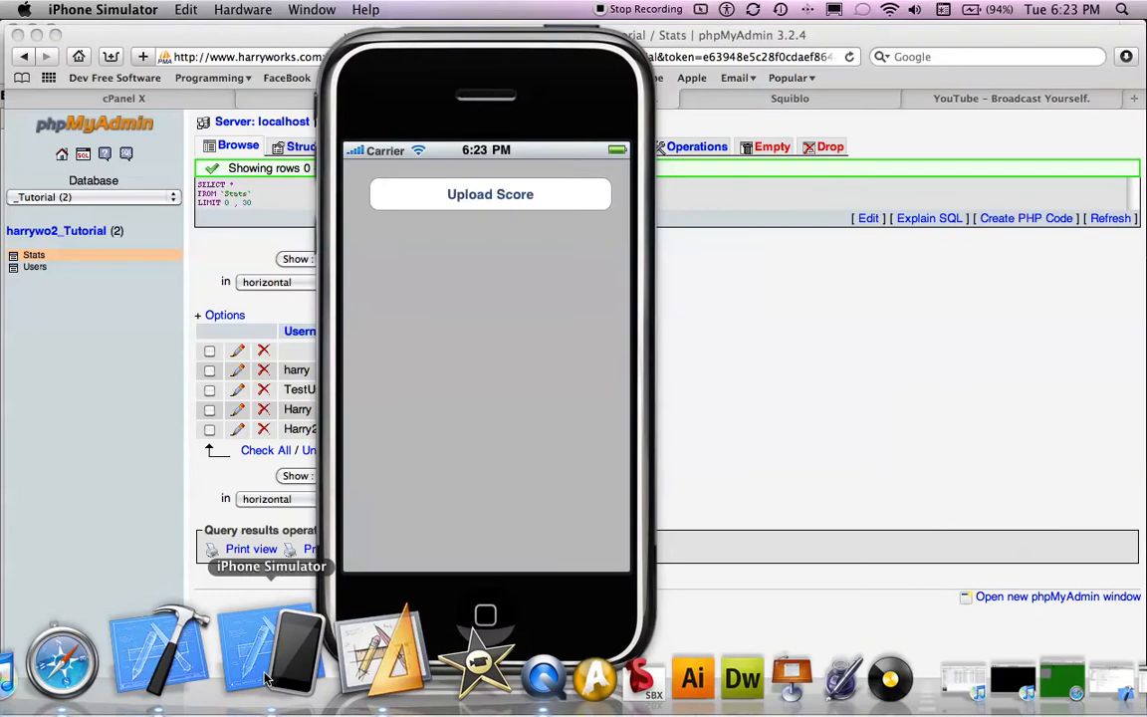
{"action": "left_click", "coordinate": [219, 652]}
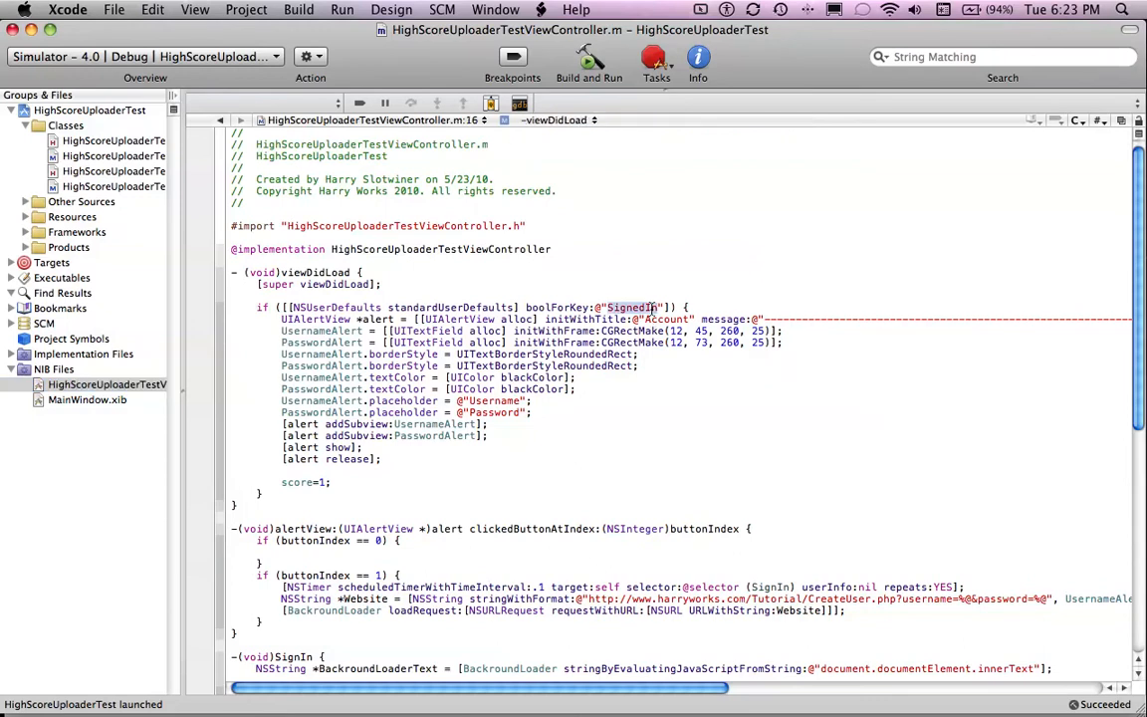
Negate the SignedIn check in viewDidLoad with '!' and rebuild the app.
{"action": "scroll", "scroll_direction": "down", "scroll_amount": 3}
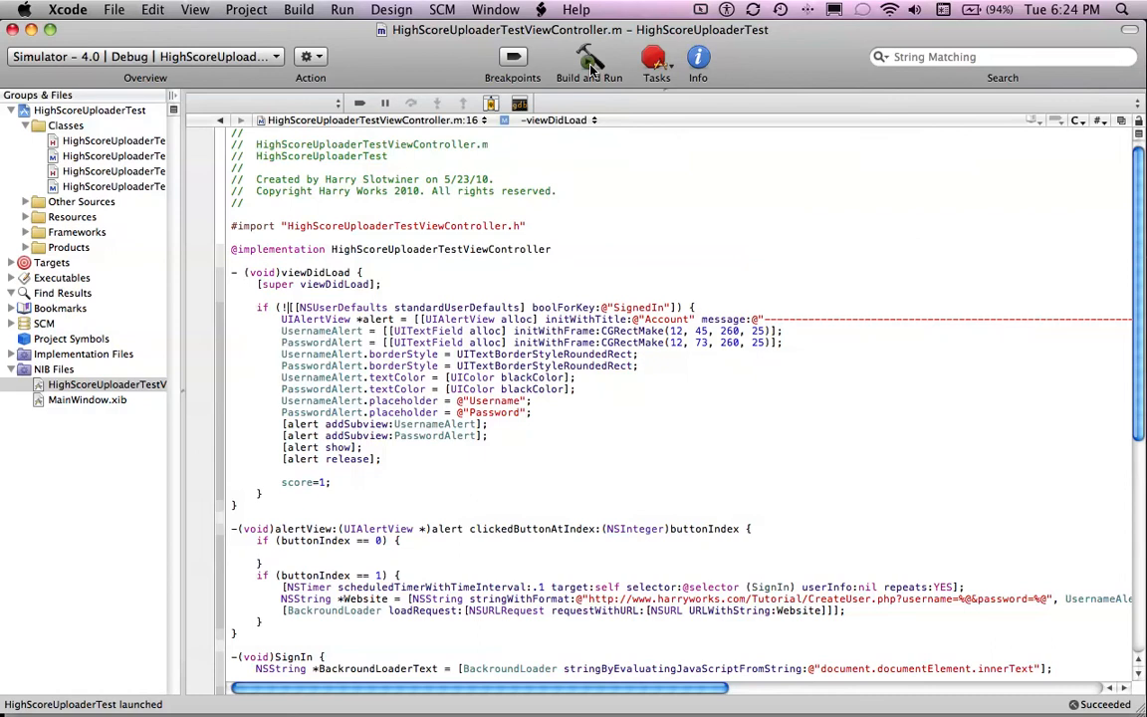
{"action": "left_click", "coordinate": [591, 56]}
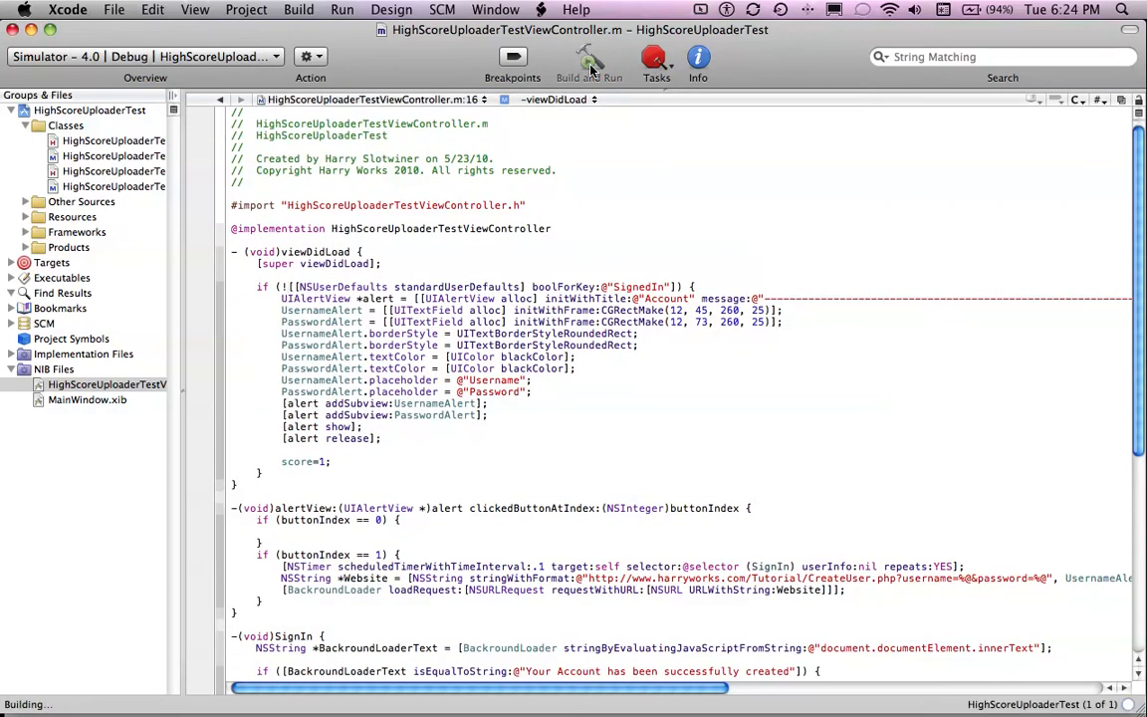
{"action": "left_click", "coordinate": [591, 56]}
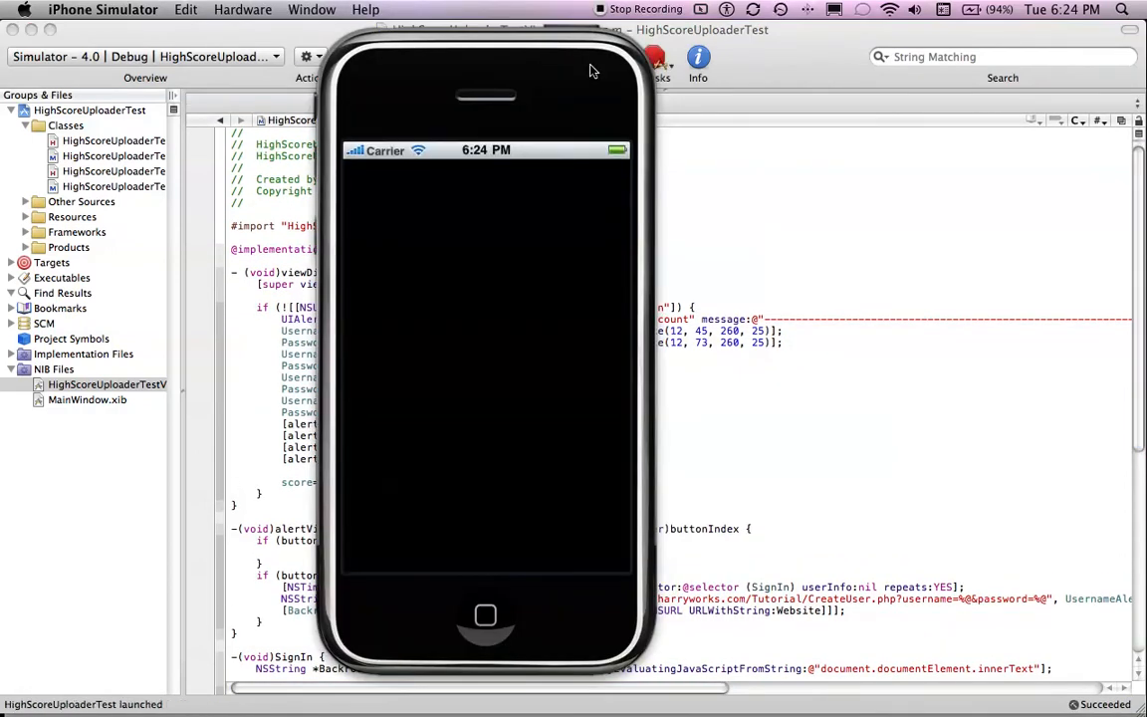
{"action": "mouse_move", "coordinate": [525, 373]}
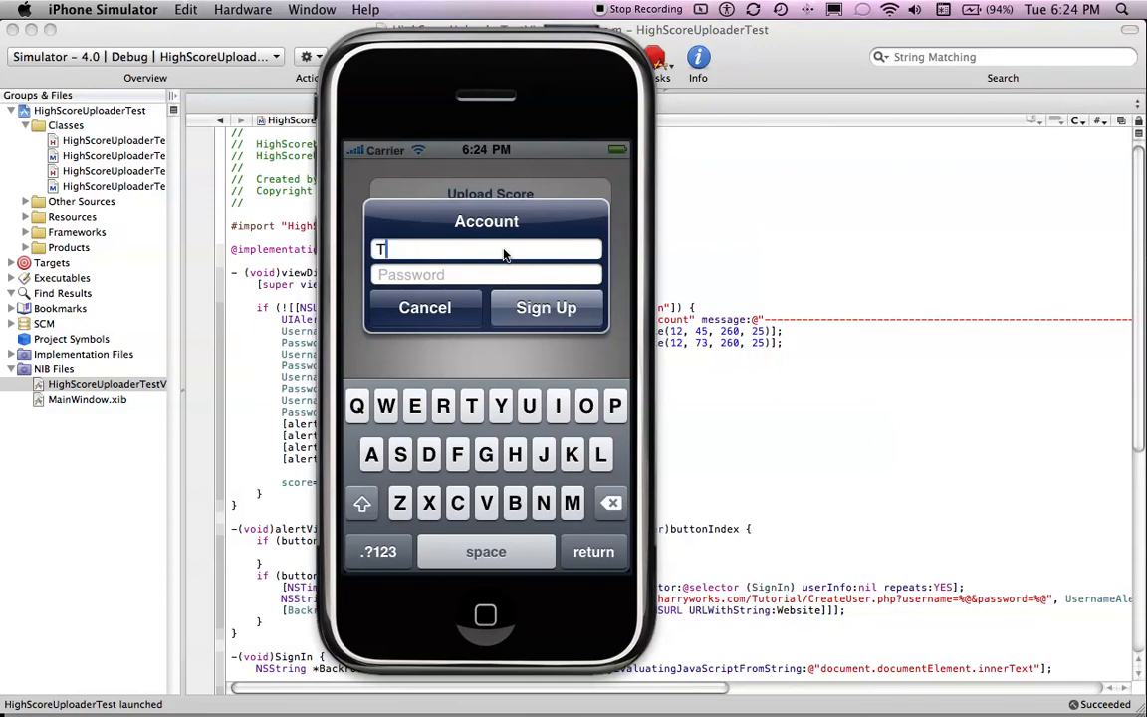
{"action": "type", "text": "estUser"}
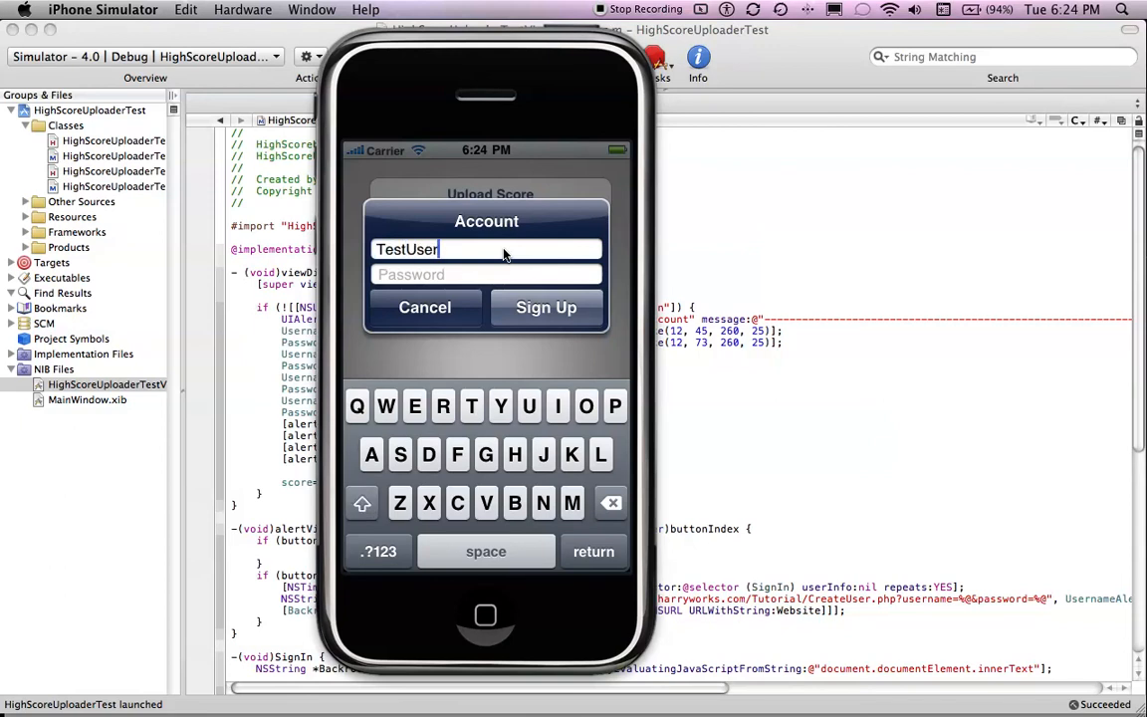
{"action": "type", "text": "2"}
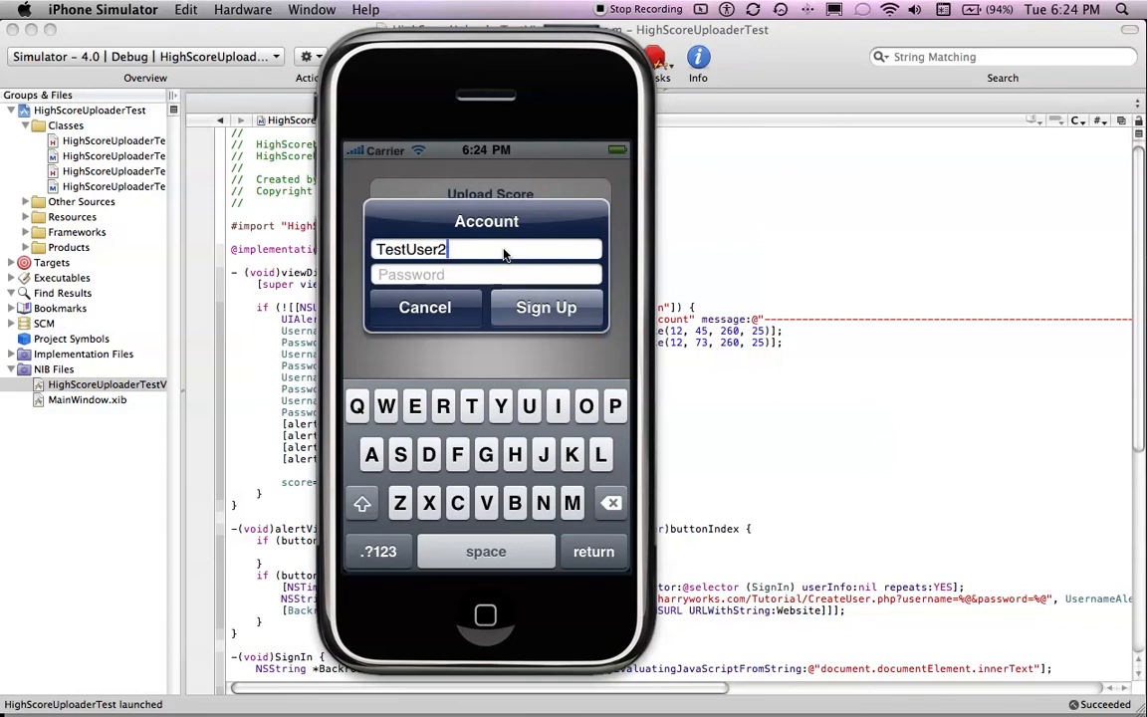
{"action": "left_click", "coordinate": [487, 274]}
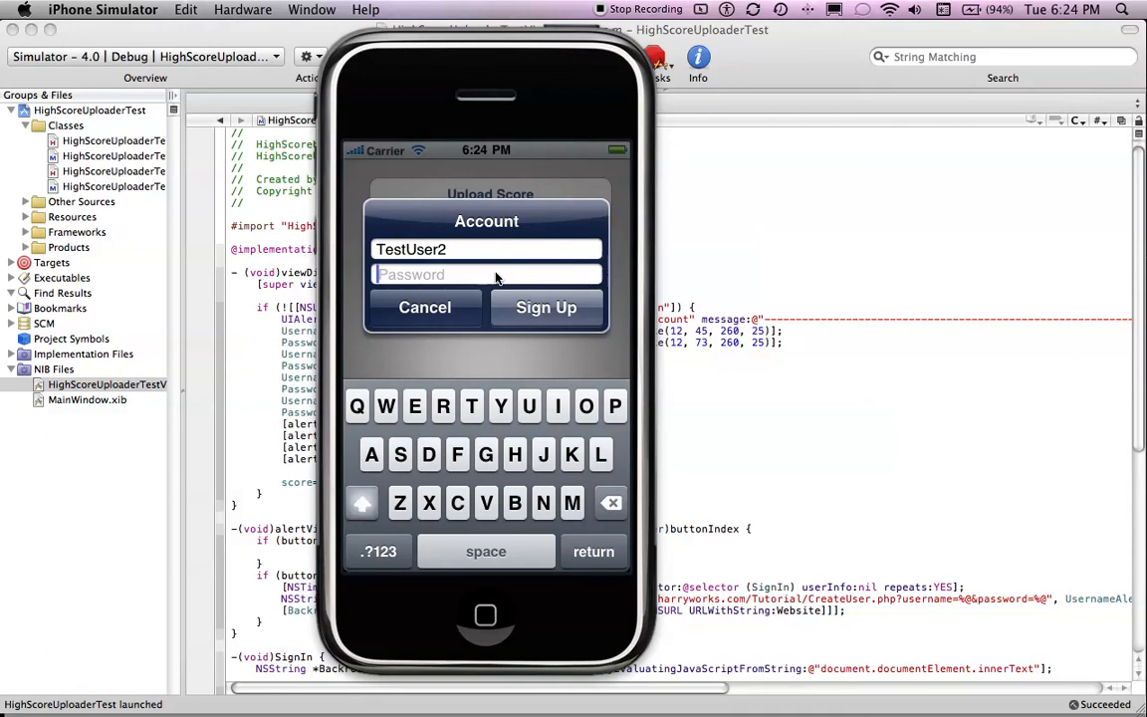
{"action": "type", "text": "password"}
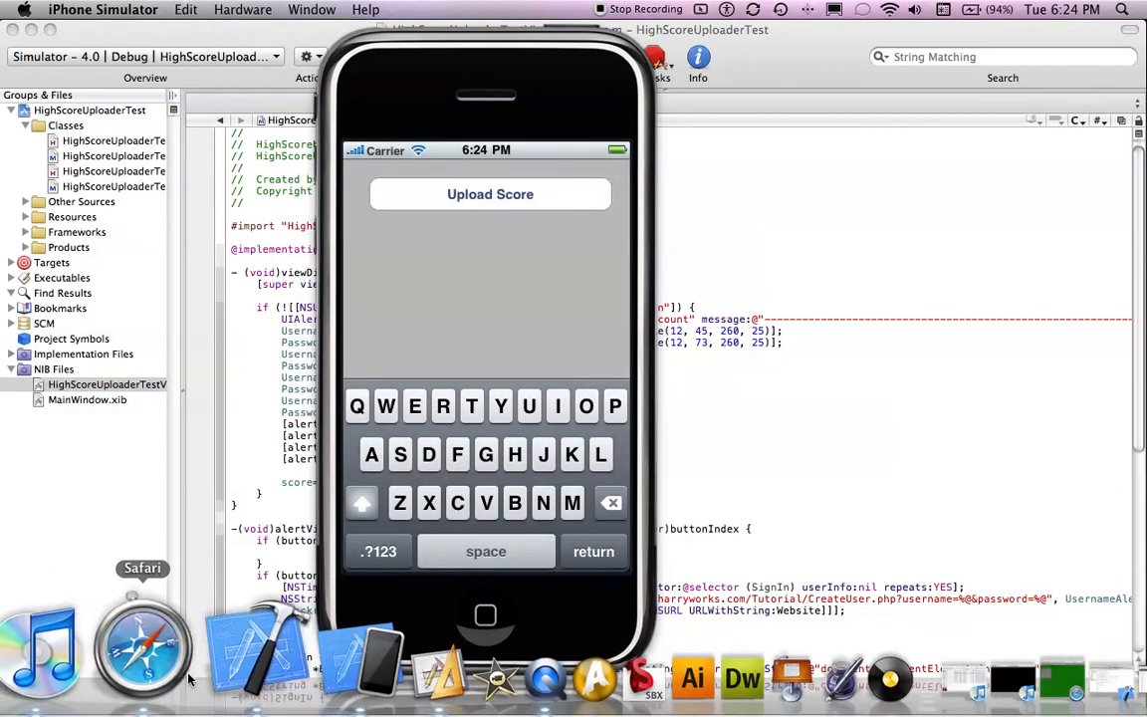
{"action": "left_click", "coordinate": [135, 645]}
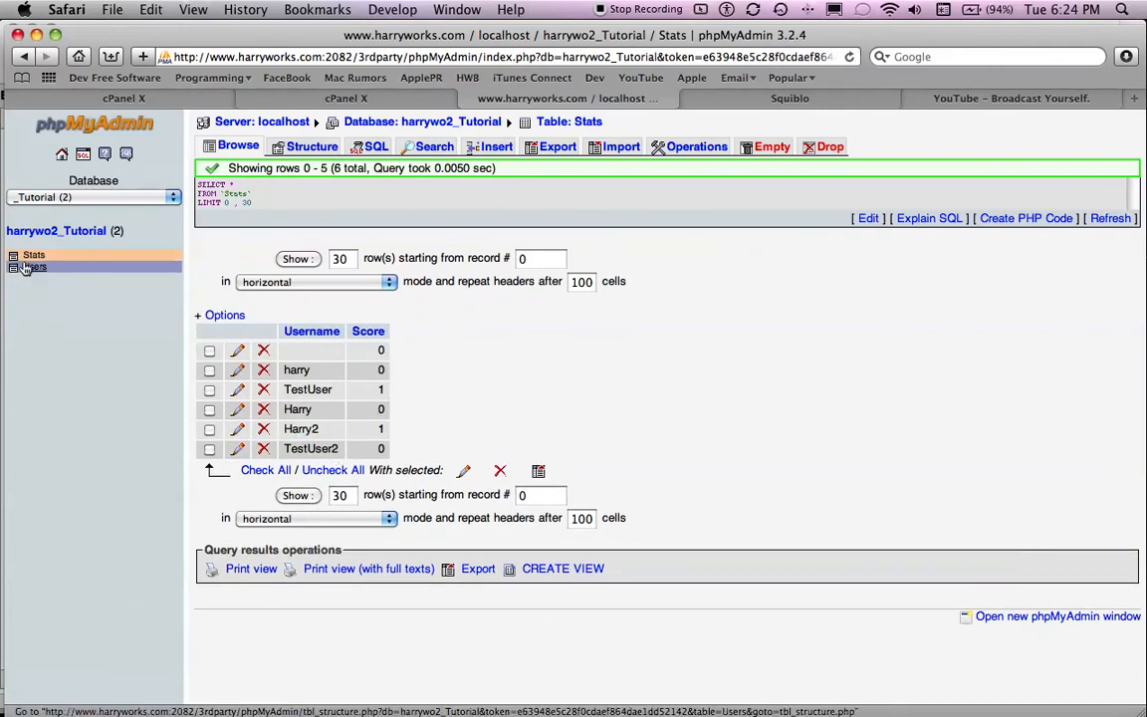
Verify TestUser2 in the Users and Stats tables, then bring the simulator app back.
{"action": "left_click", "coordinate": [35, 267]}
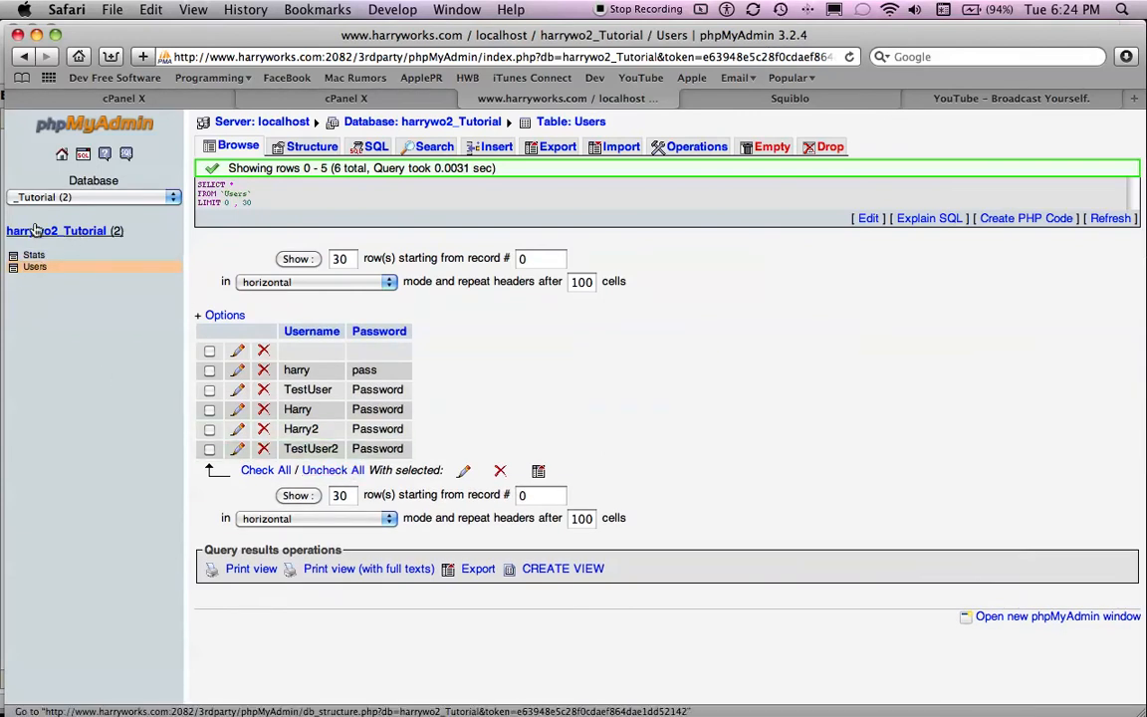
{"action": "left_click", "coordinate": [33, 255]}
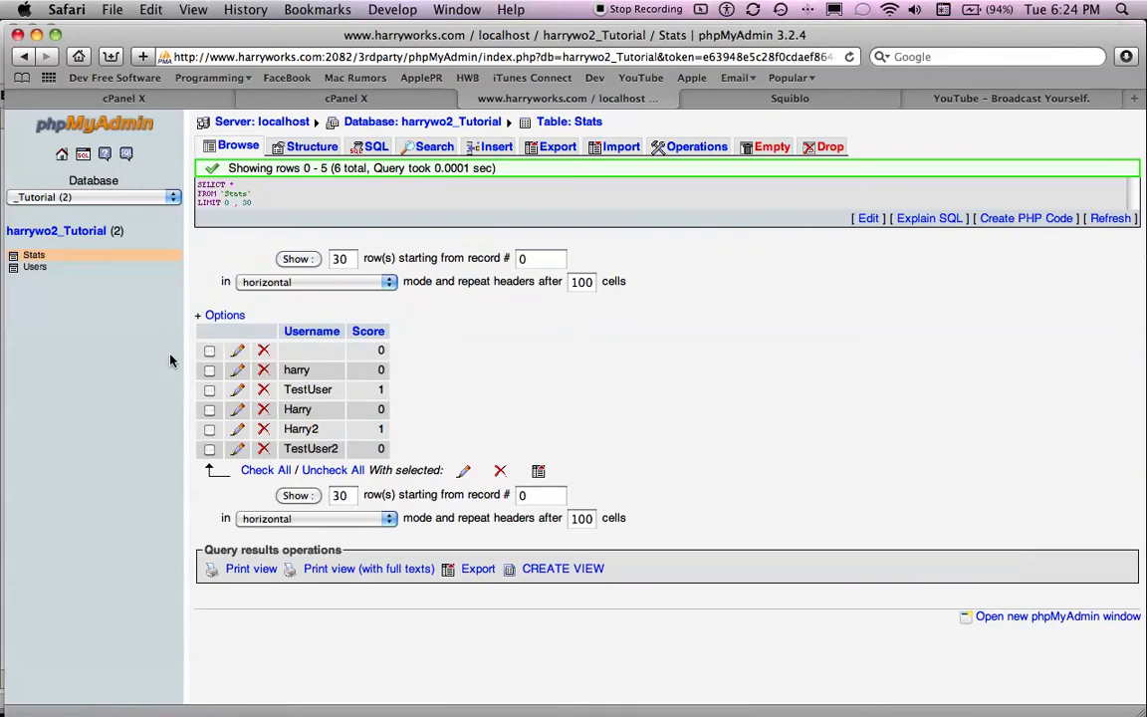
{"action": "left_click", "coordinate": [209, 448]}
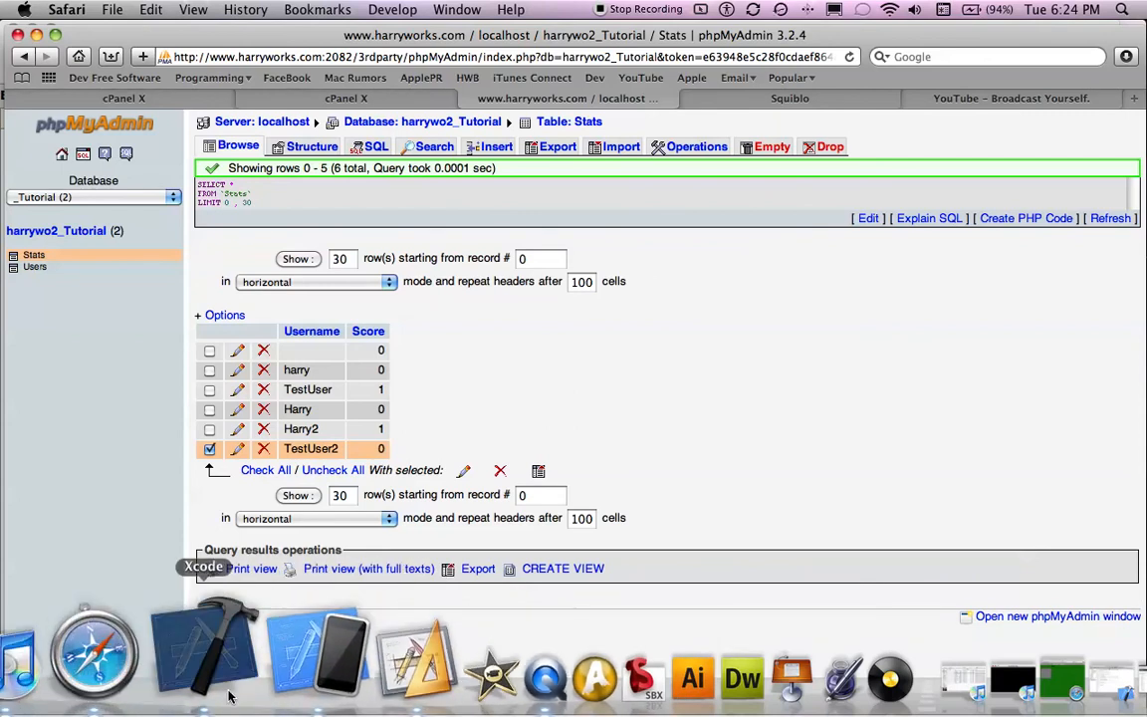
{"action": "left_click", "coordinate": [204, 652]}
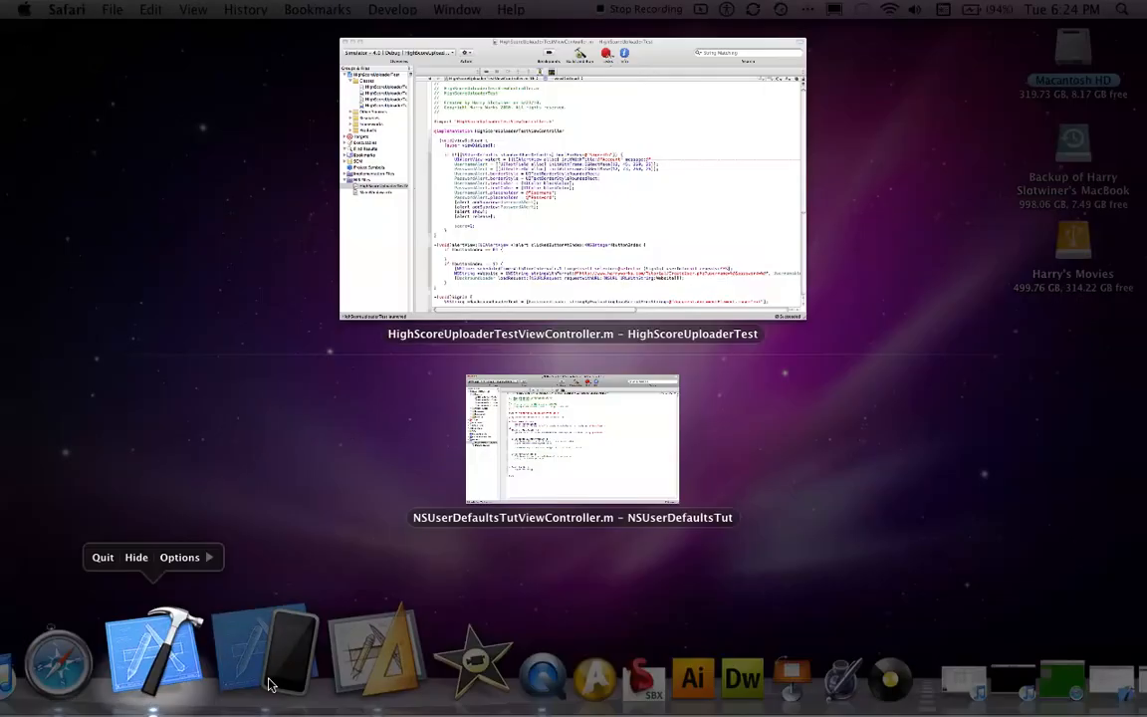
{"action": "left_click", "coordinate": [53, 663]}
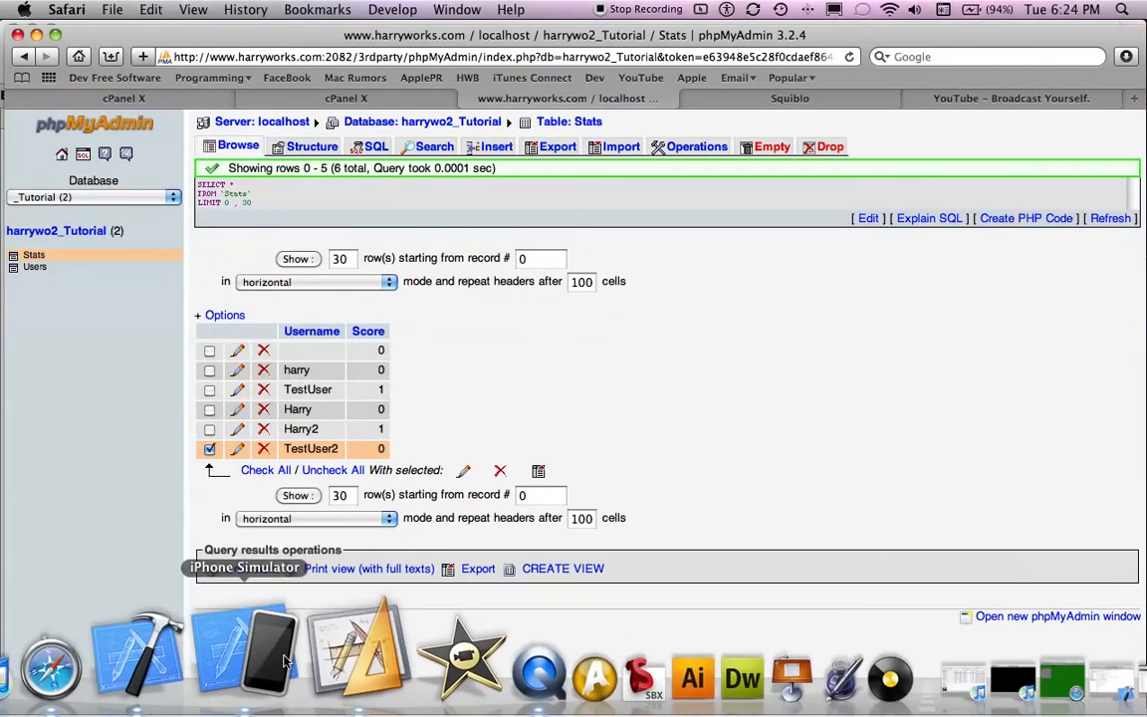
{"action": "left_click", "coordinate": [257, 660]}
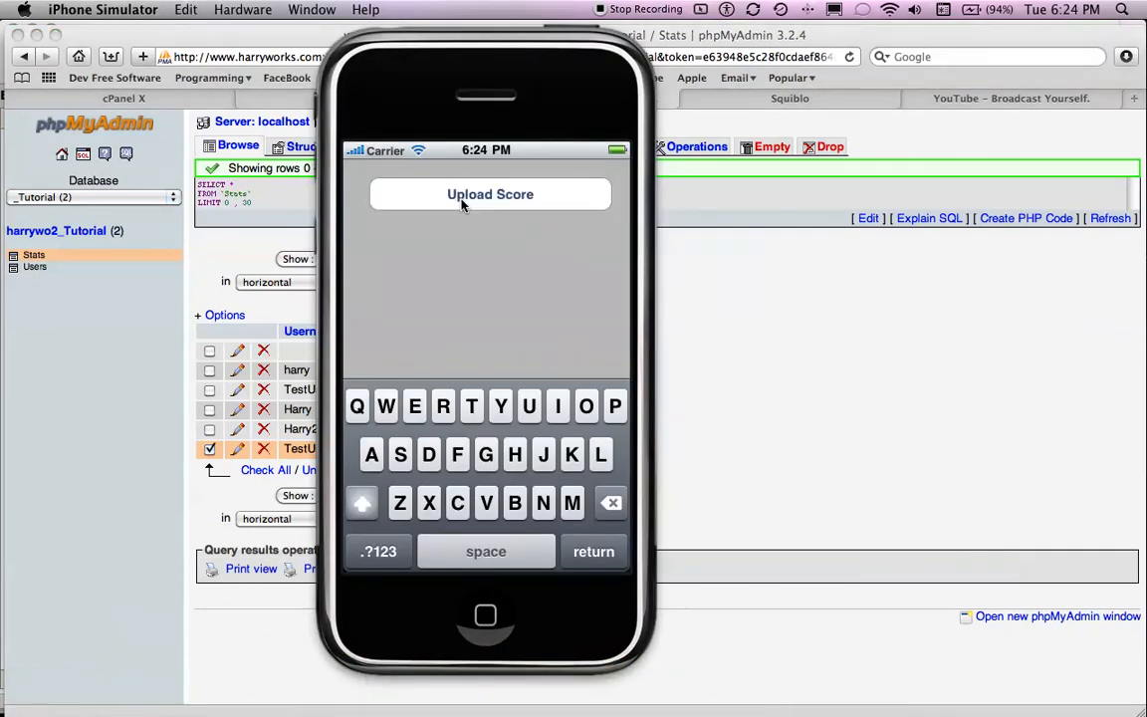